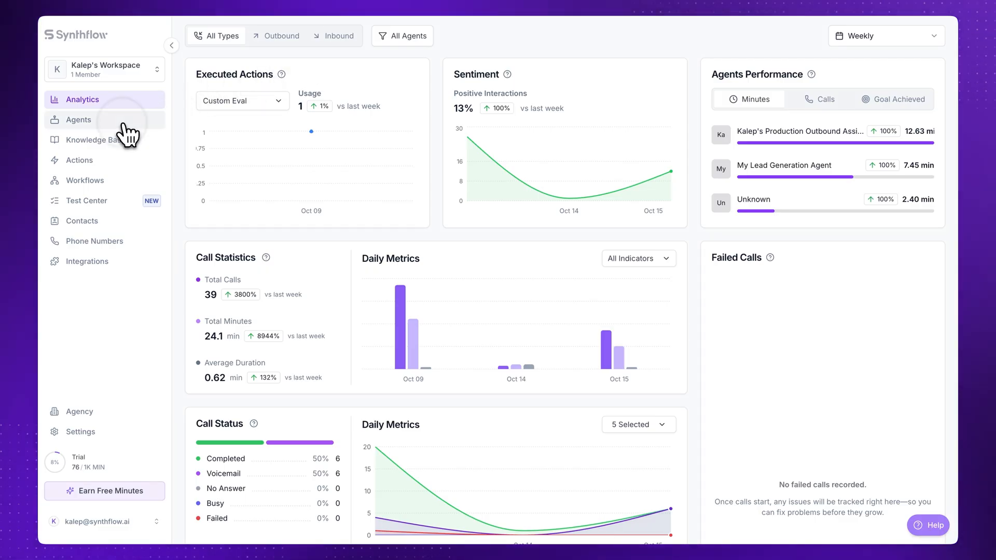
# Browse the Agents, Knowledge Base, Actions, Workflows and Test Center sections
pyautogui.click(78, 119)
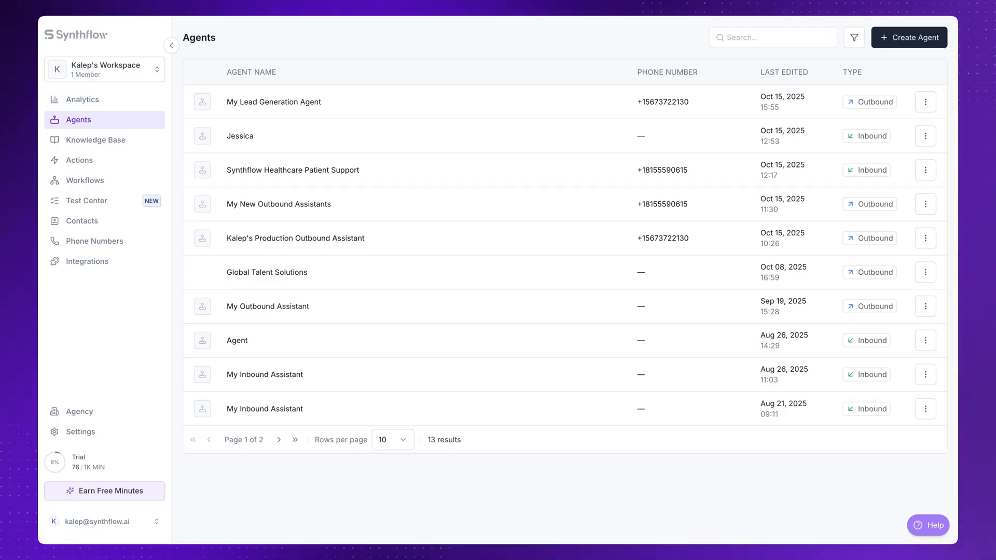
pyautogui.click(97, 140)
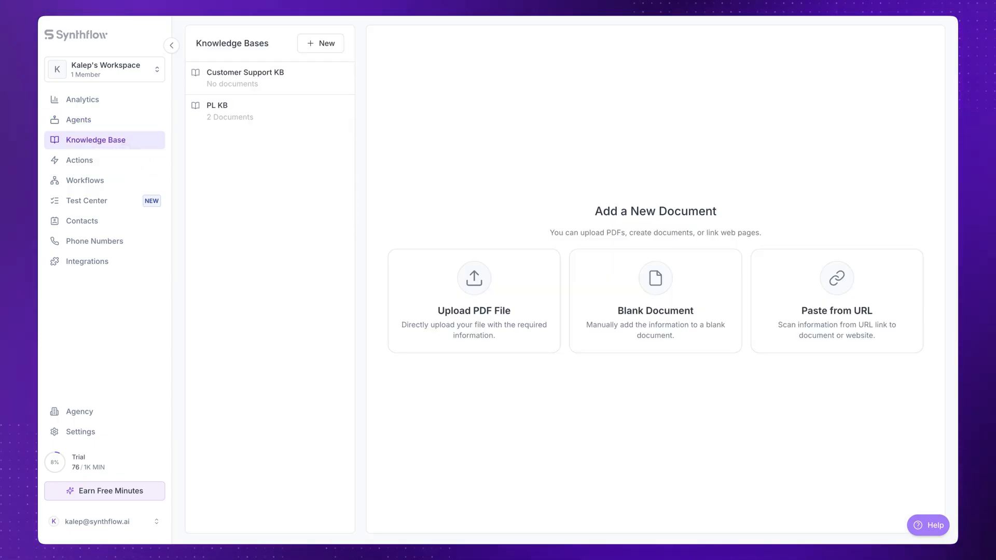
pyautogui.moveTo(80, 161)
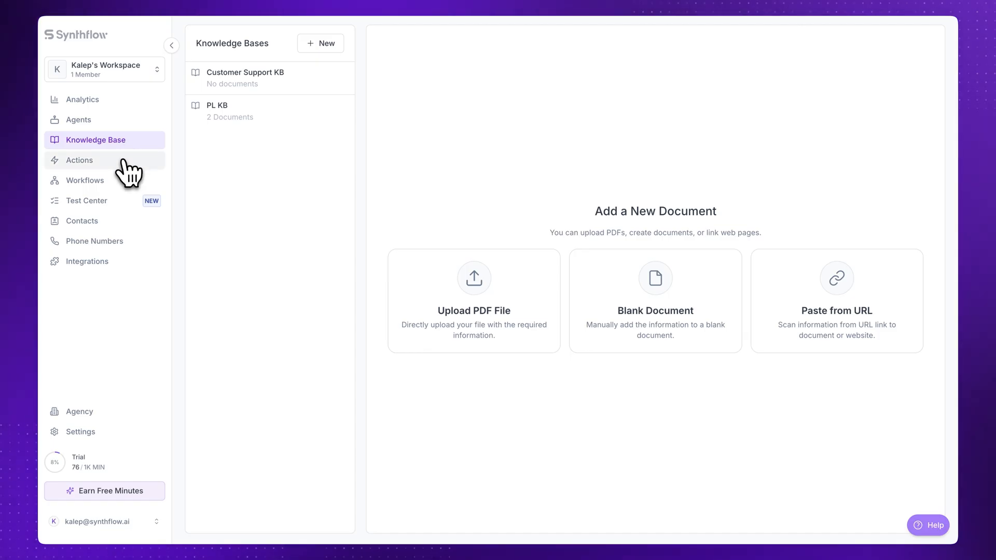
pyautogui.click(78, 160)
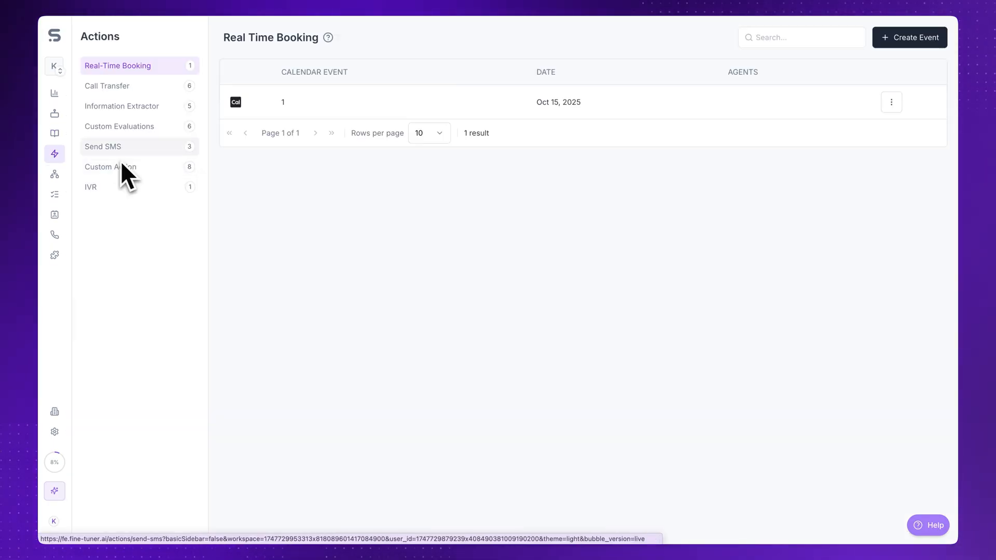
pyautogui.click(84, 180)
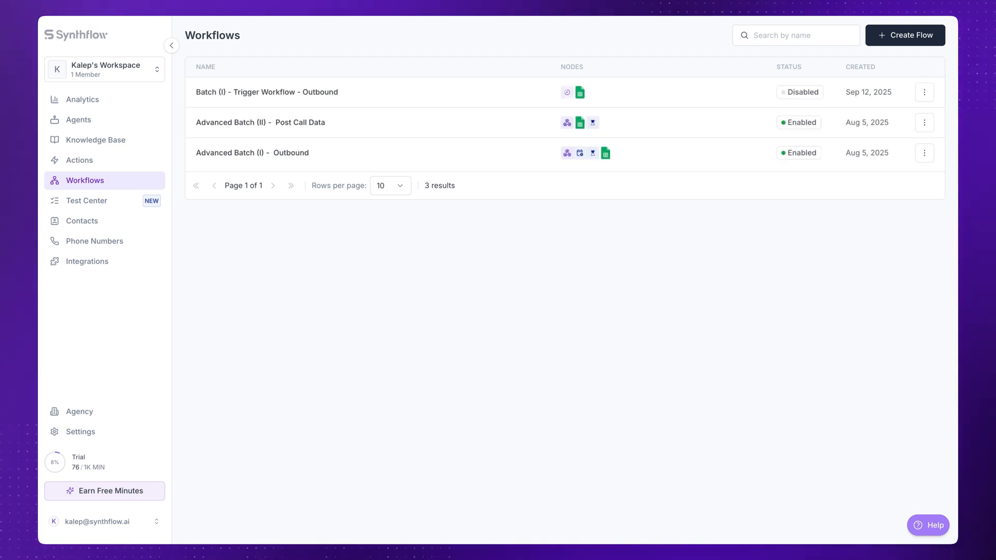
pyautogui.click(86, 201)
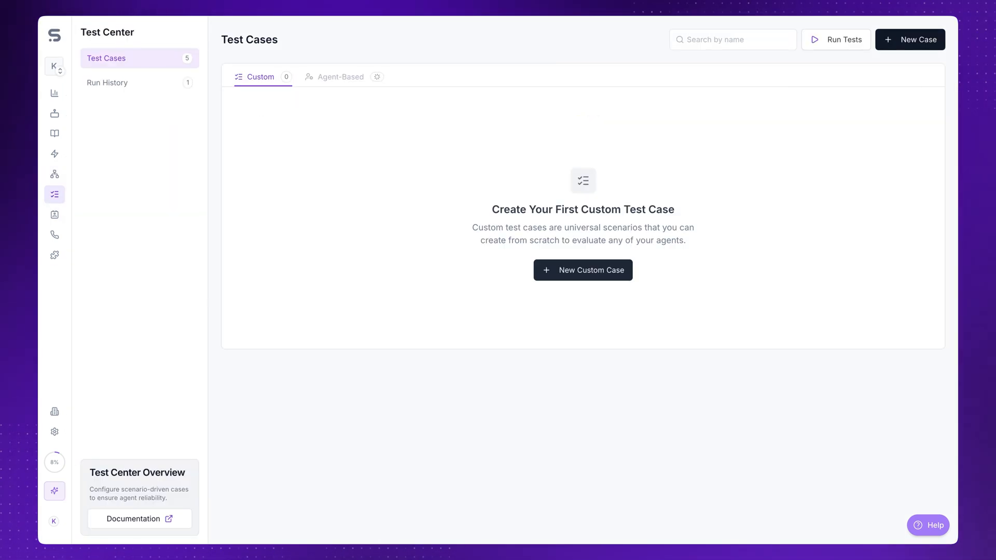
# Browse Contacts, Phone Numbers and Integrations, then return to the Agents list
pyautogui.click(55, 216)
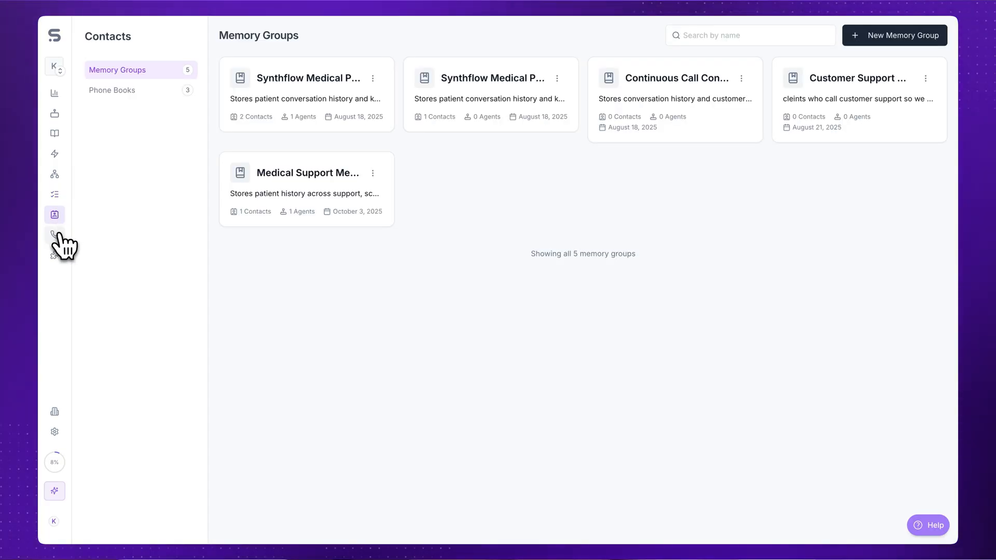
pyautogui.click(55, 234)
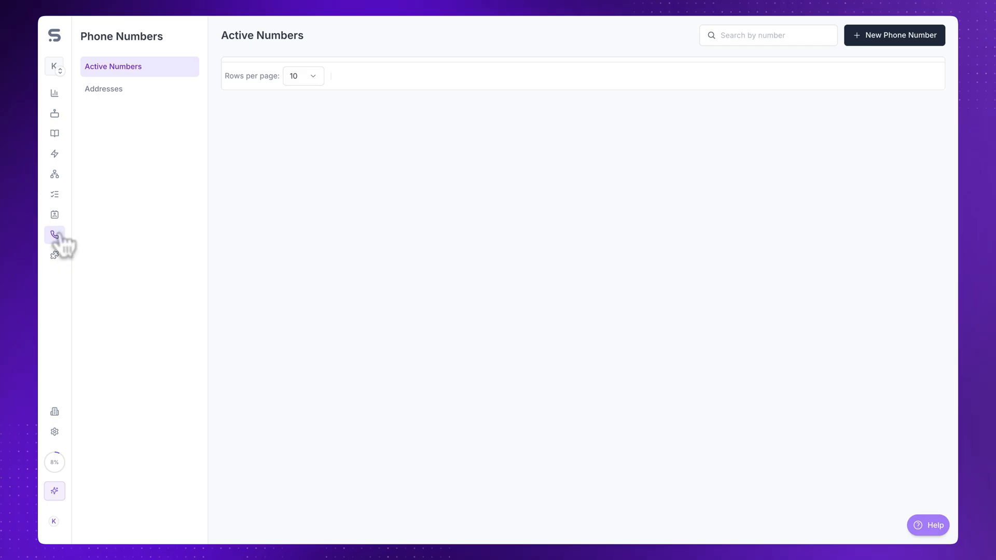
pyautogui.click(55, 235)
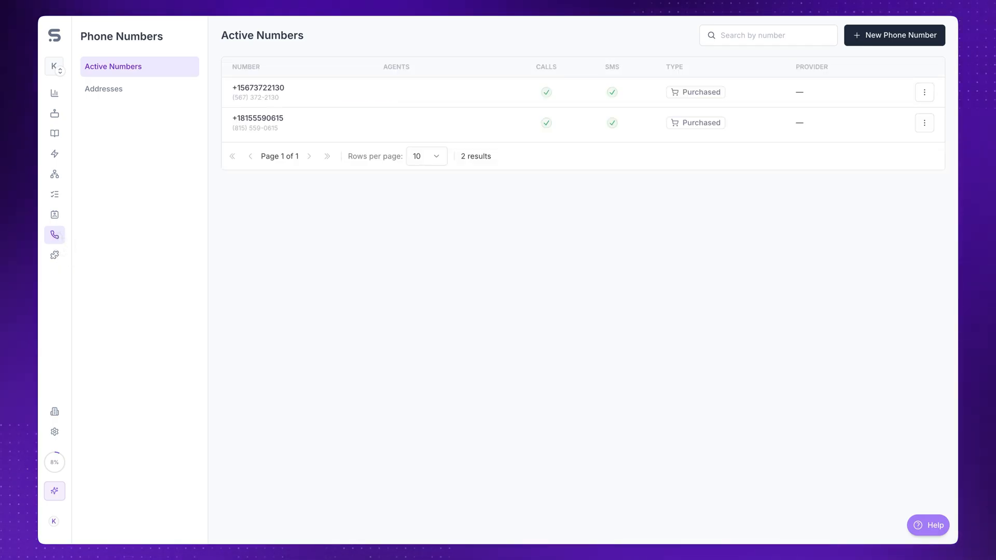
pyautogui.click(54, 254)
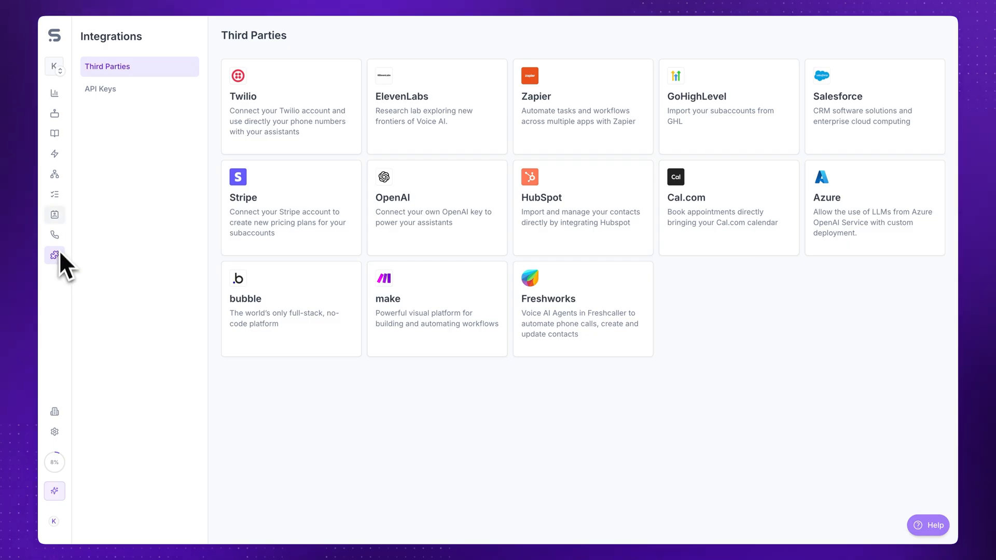
pyautogui.click(53, 66)
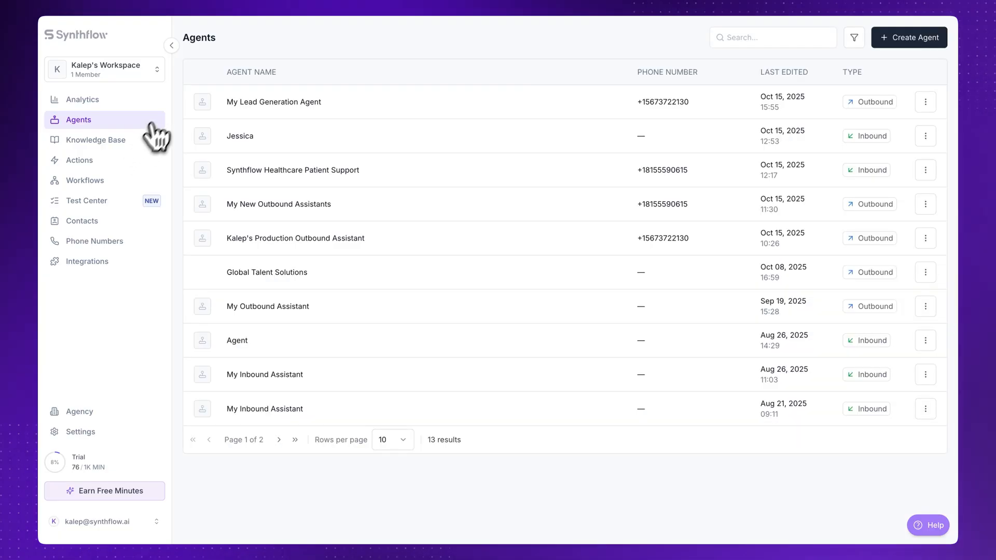
# Create a new agent from scratch, producing 'My Inbound Assistant'
pyautogui.click(908, 36)
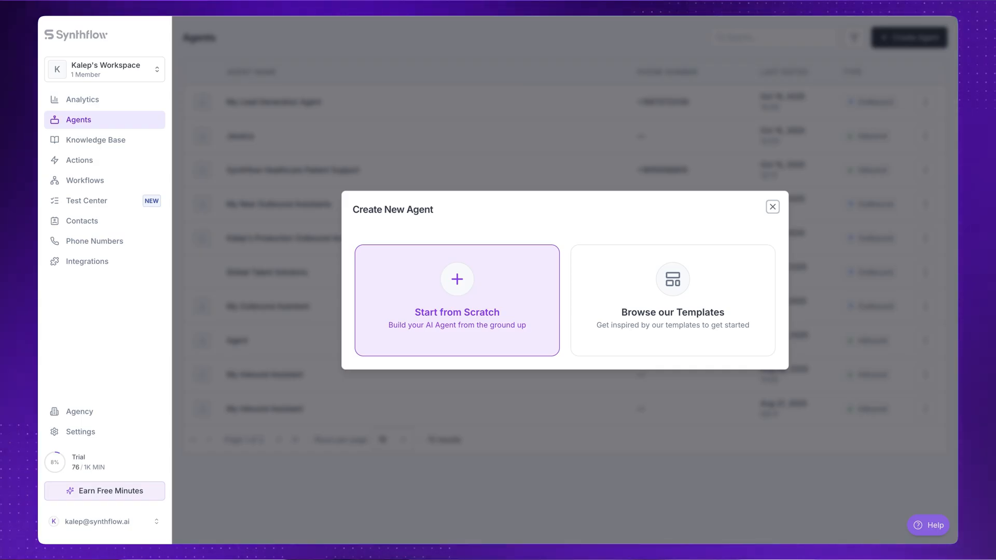
pyautogui.moveTo(486, 306)
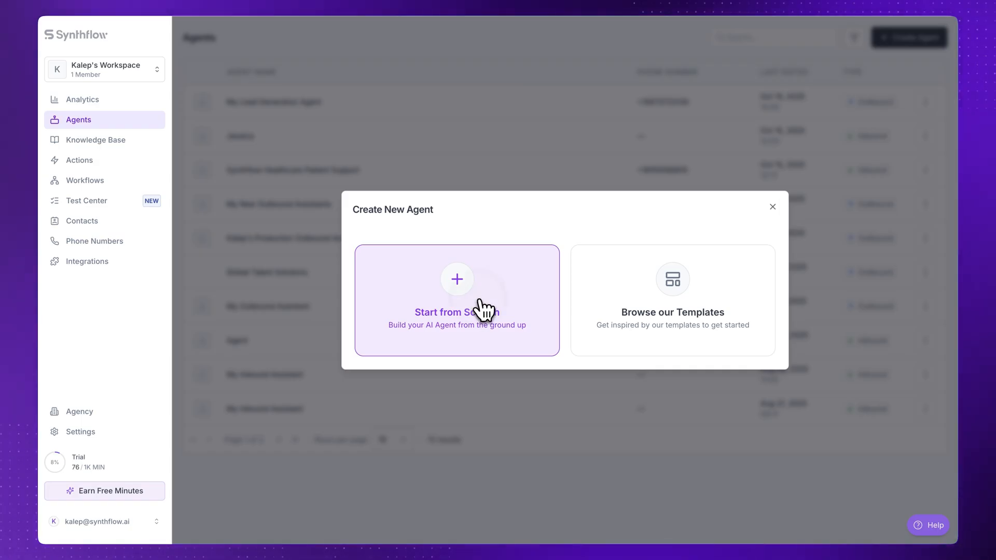
pyautogui.click(456, 301)
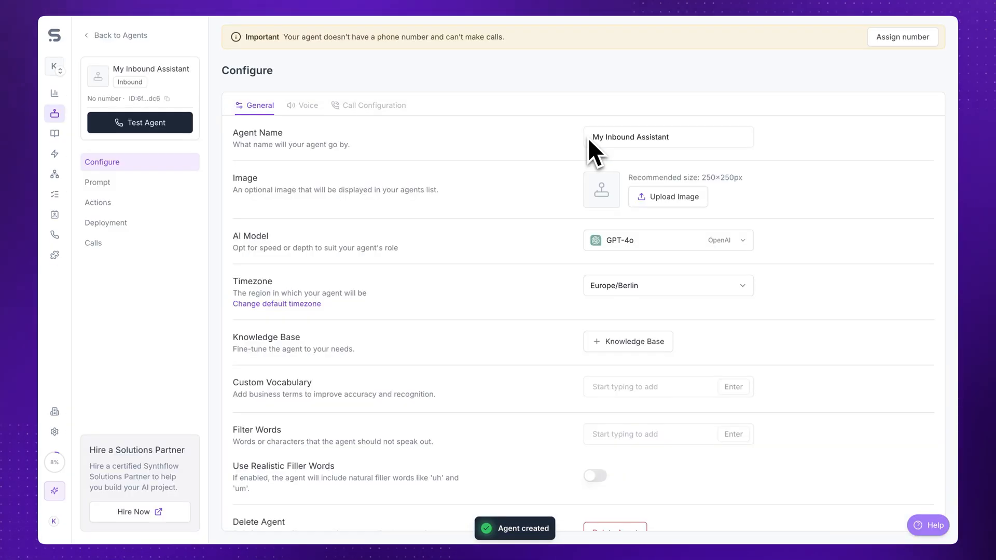
# Rename the agent to 'Teaching Agent', skip the image upload, and keep GPT-4o
pyautogui.click(667, 136)
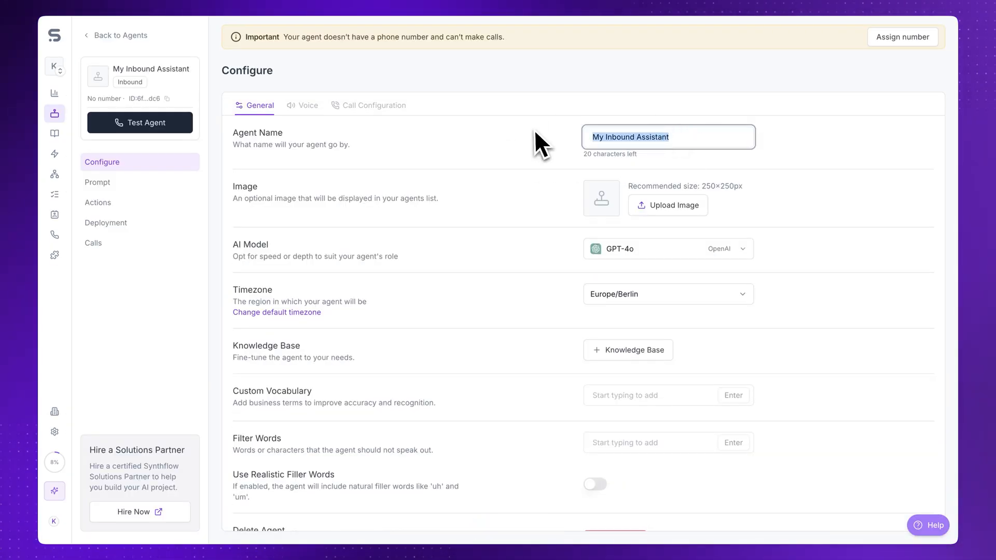
pyautogui.write('Teaching Agent')
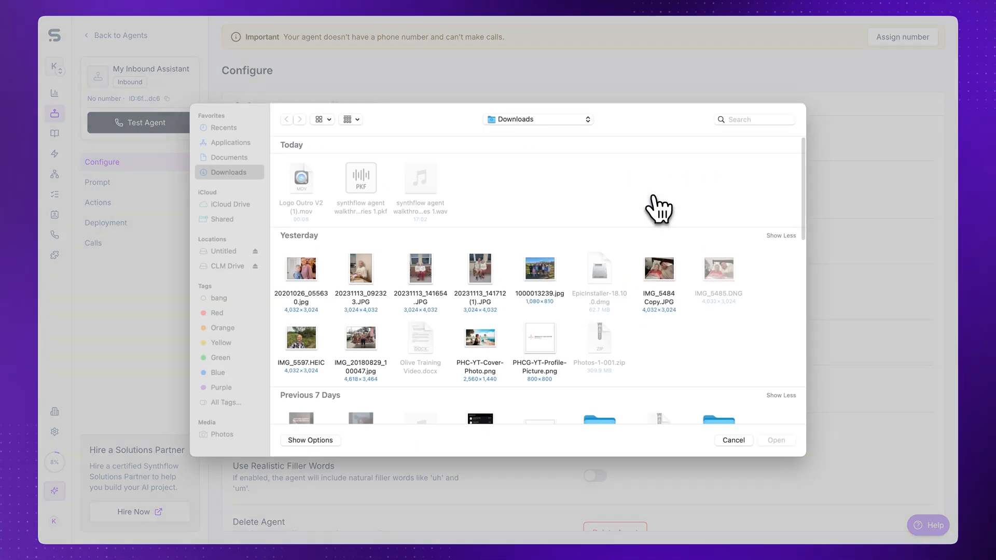
pyautogui.click(732, 439)
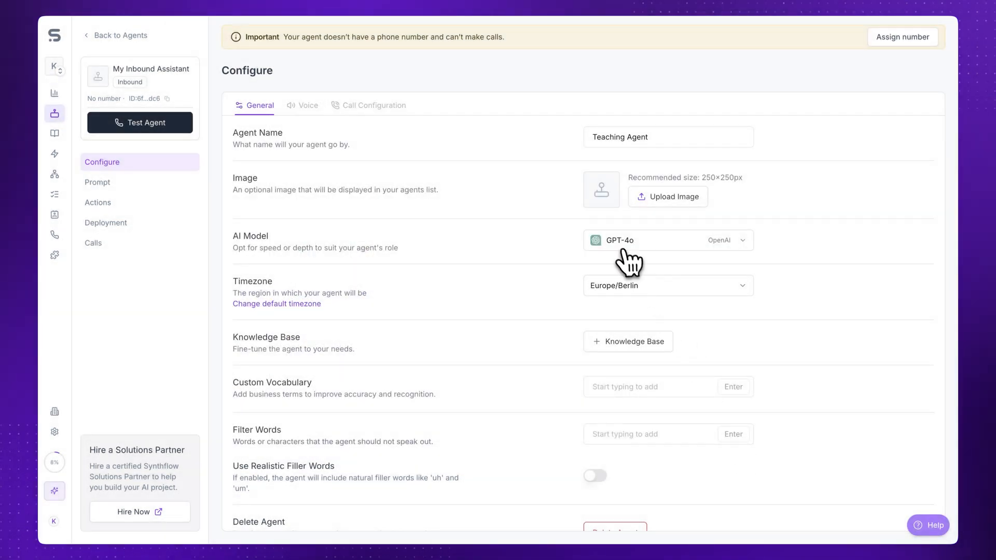
pyautogui.click(668, 241)
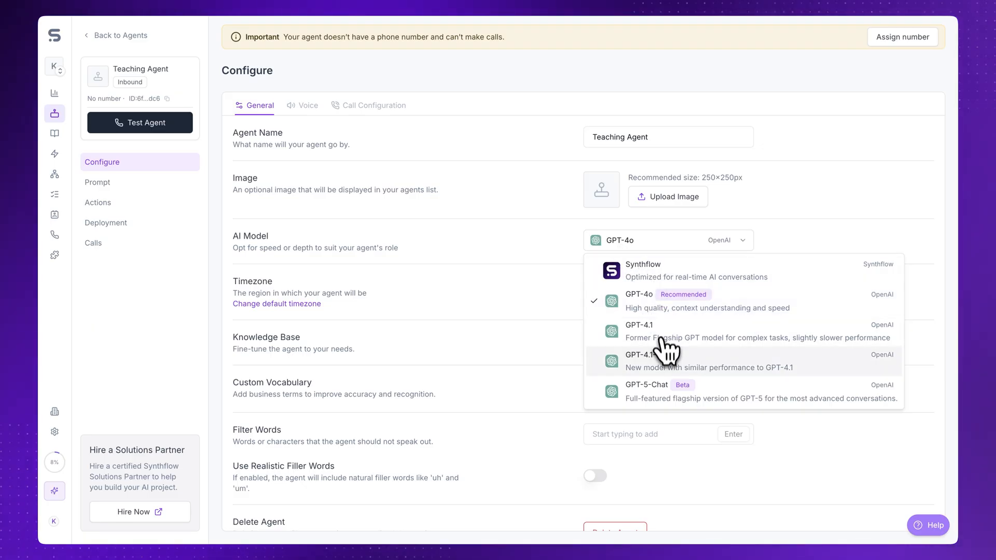
pyautogui.moveTo(667, 394)
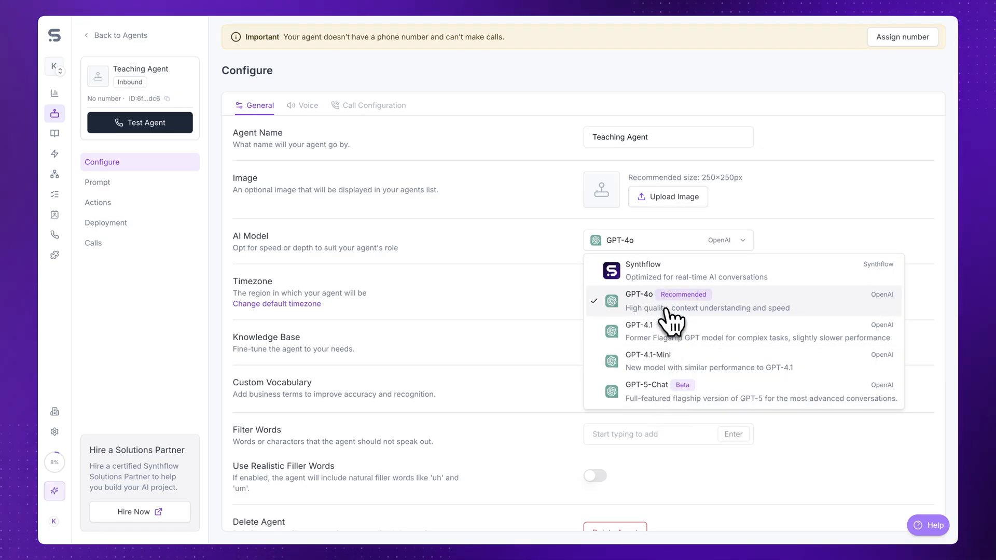
pyautogui.click(640, 303)
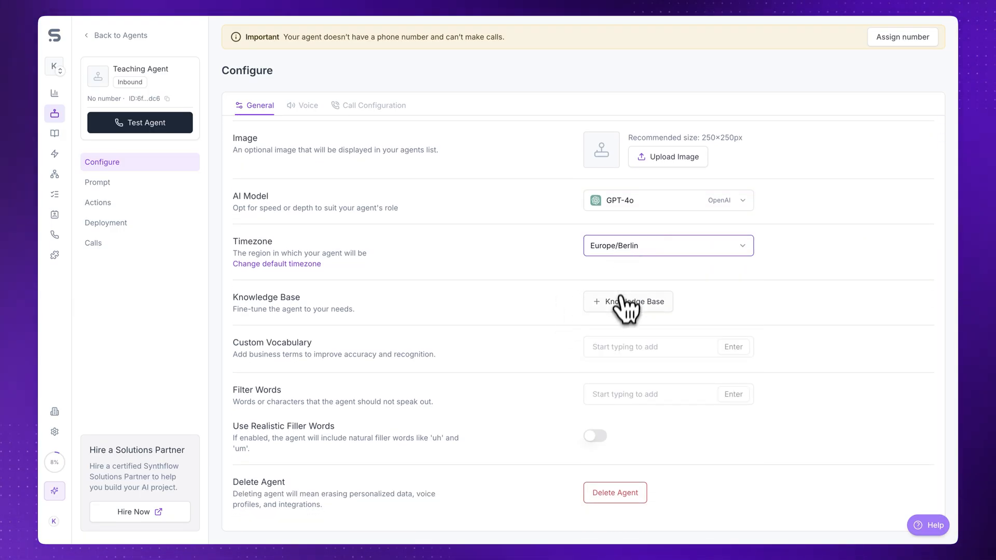
# Leave knowledge base and vocabulary empty, and enable realistic filler words
pyautogui.click(627, 301)
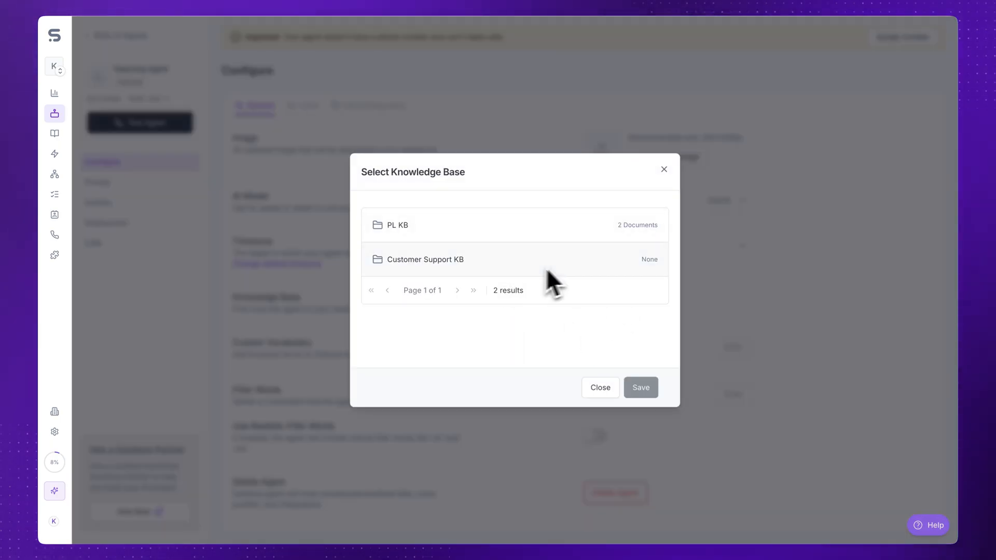
pyautogui.click(599, 387)
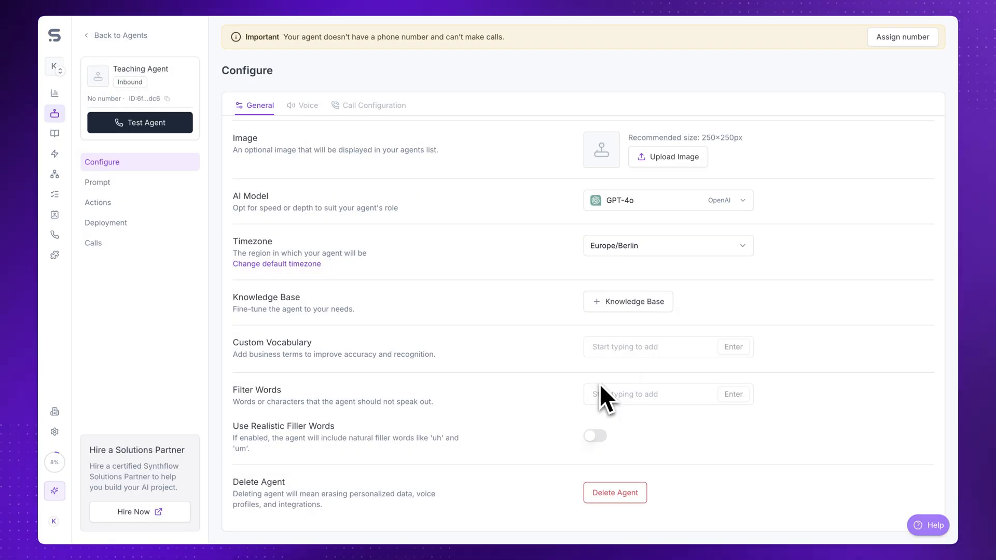
pyautogui.moveTo(581, 339)
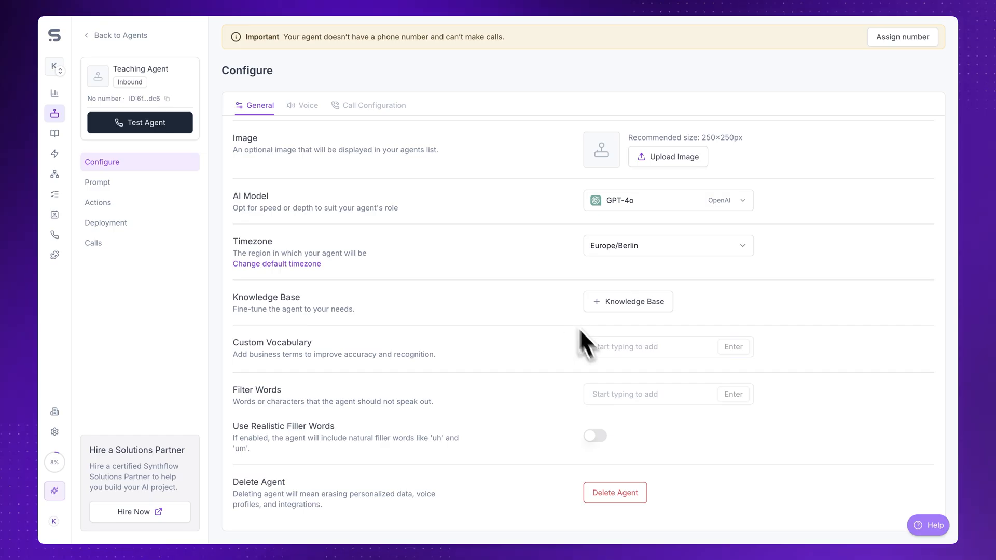
pyautogui.click(648, 347)
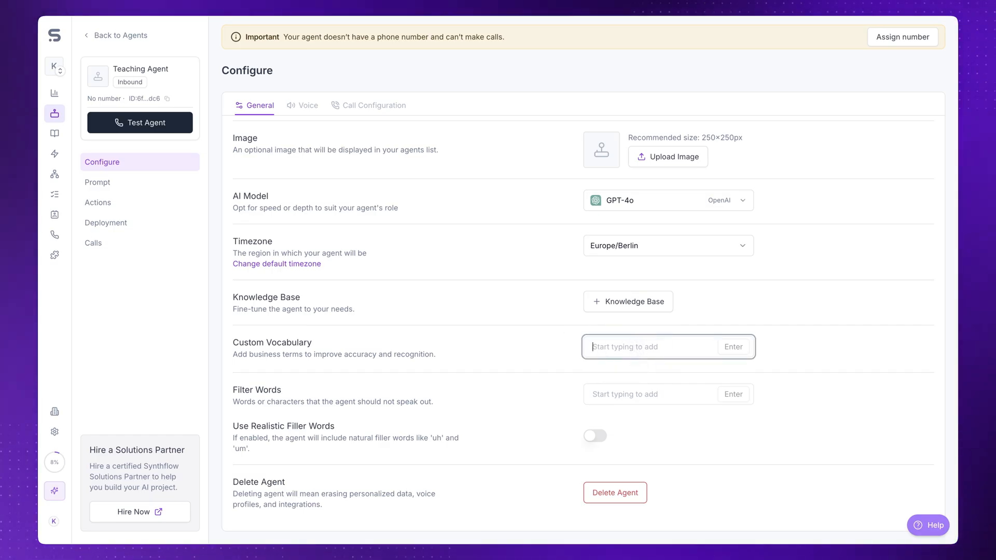
pyautogui.write('Na')
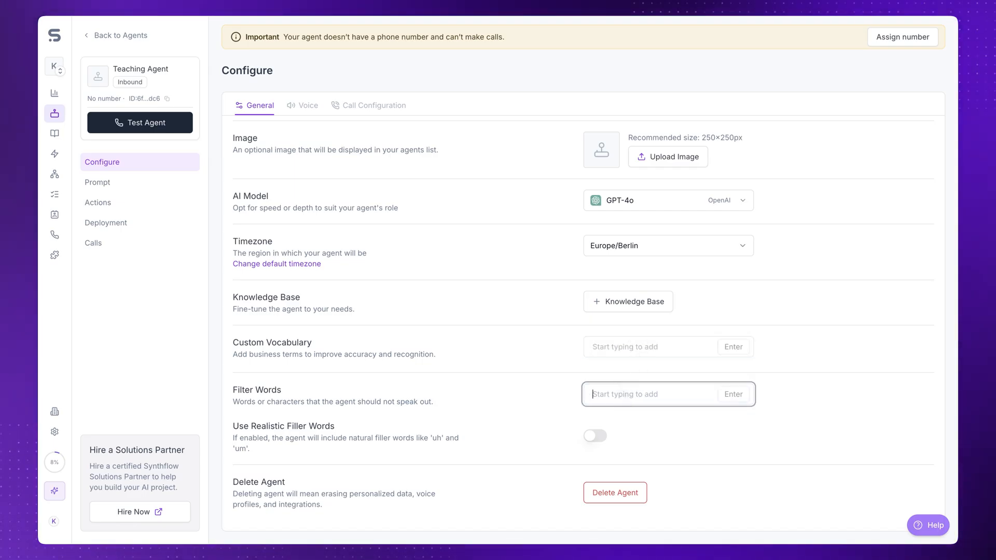
pyautogui.write('Competitor')
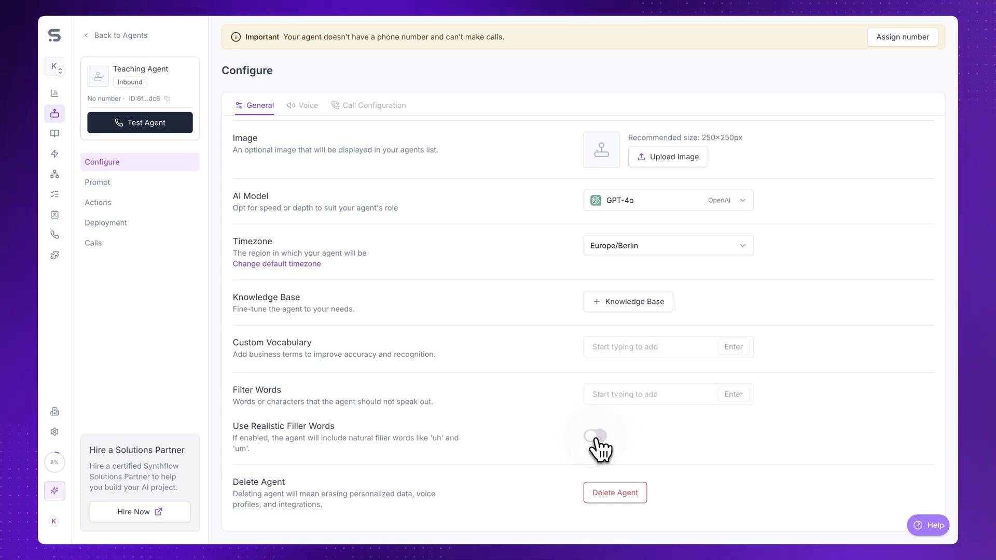
pyautogui.click(595, 436)
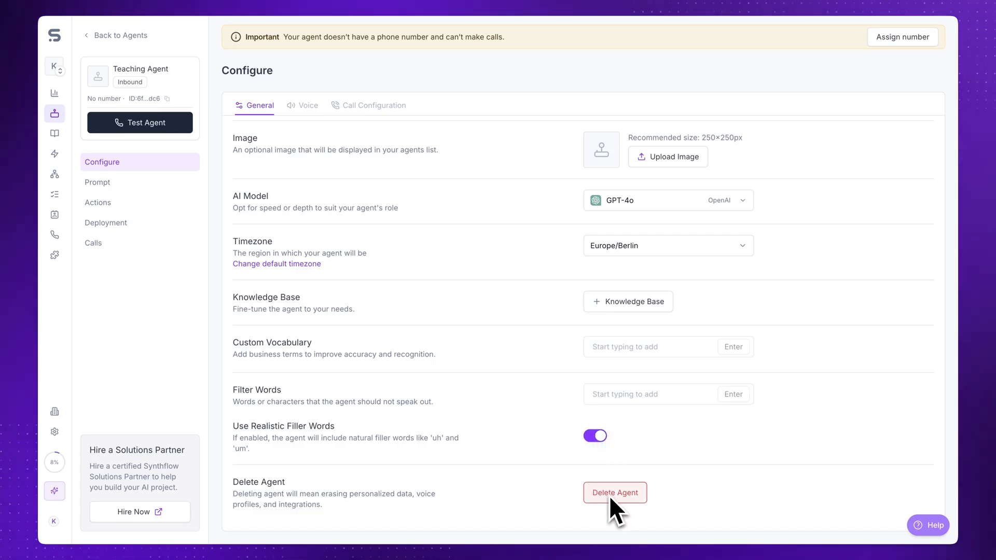
pyautogui.moveTo(645, 515)
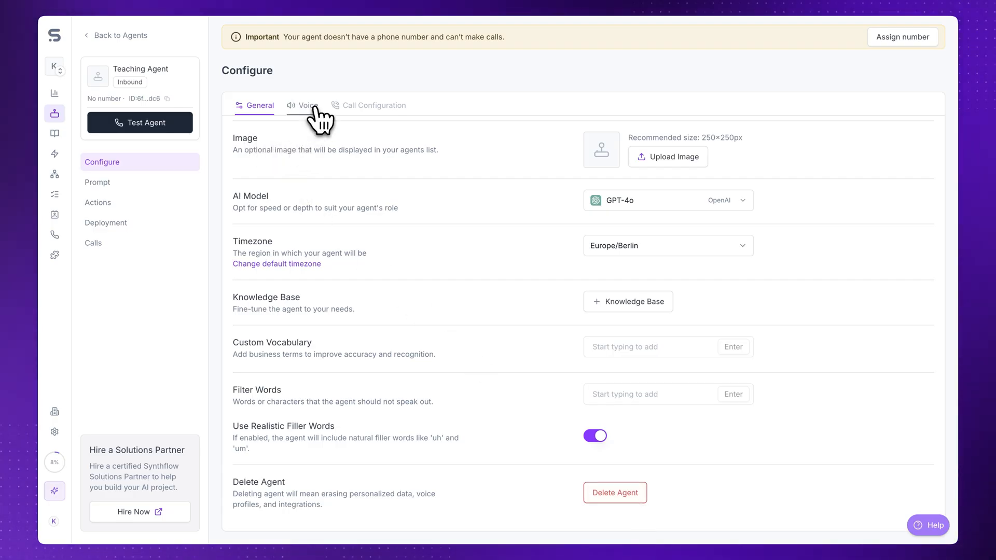
# Check the voice settings' English language choices and advanced language settings
pyautogui.click(308, 105)
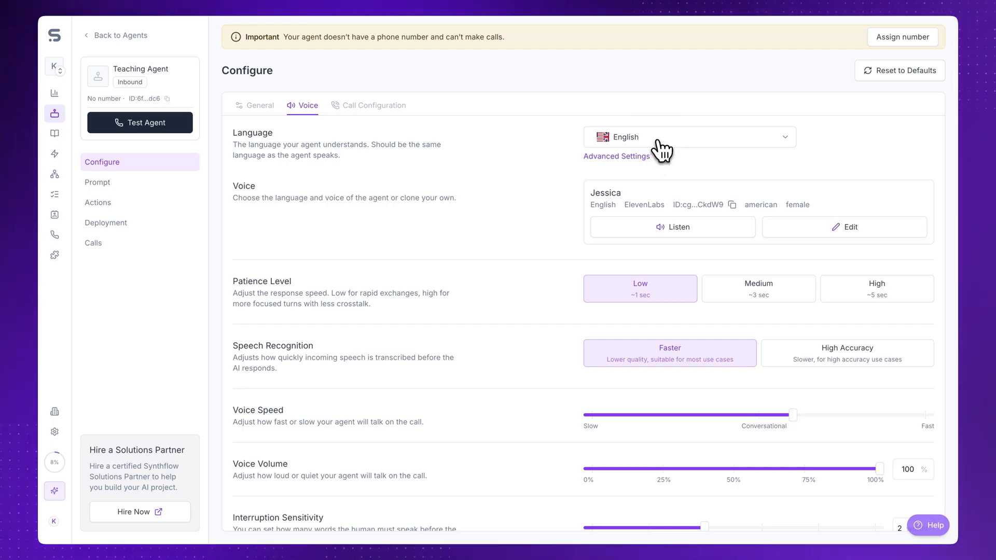
pyautogui.click(688, 136)
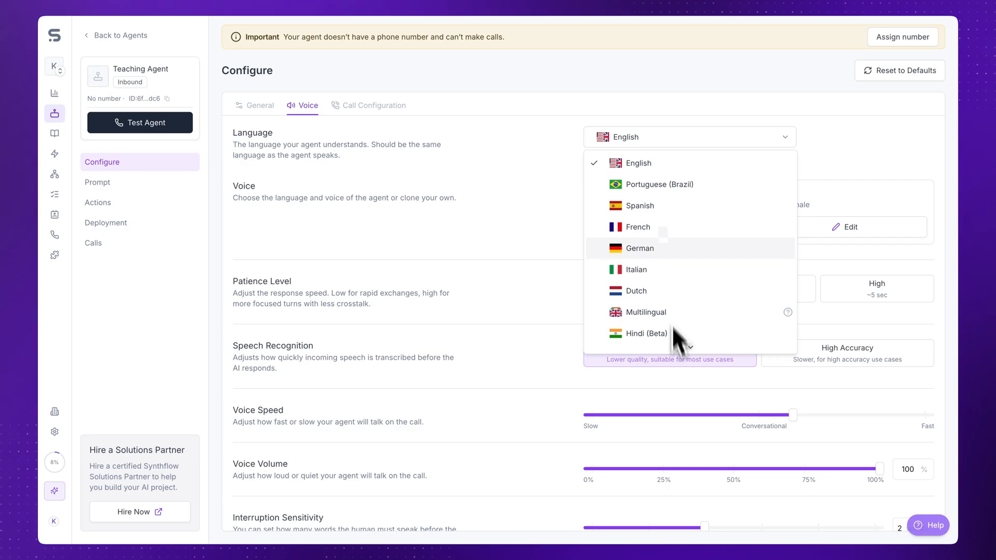
pyautogui.moveTo(649, 228)
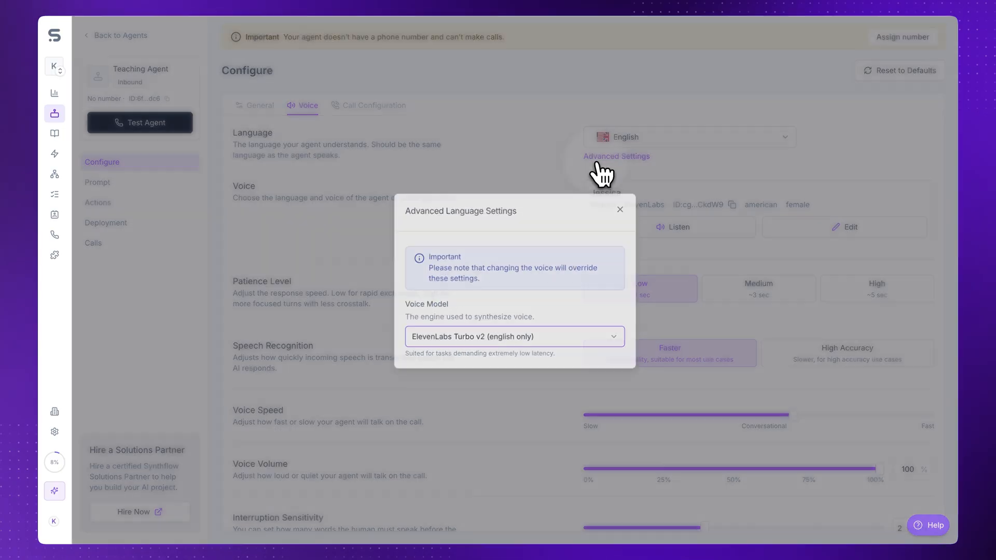
pyautogui.click(514, 336)
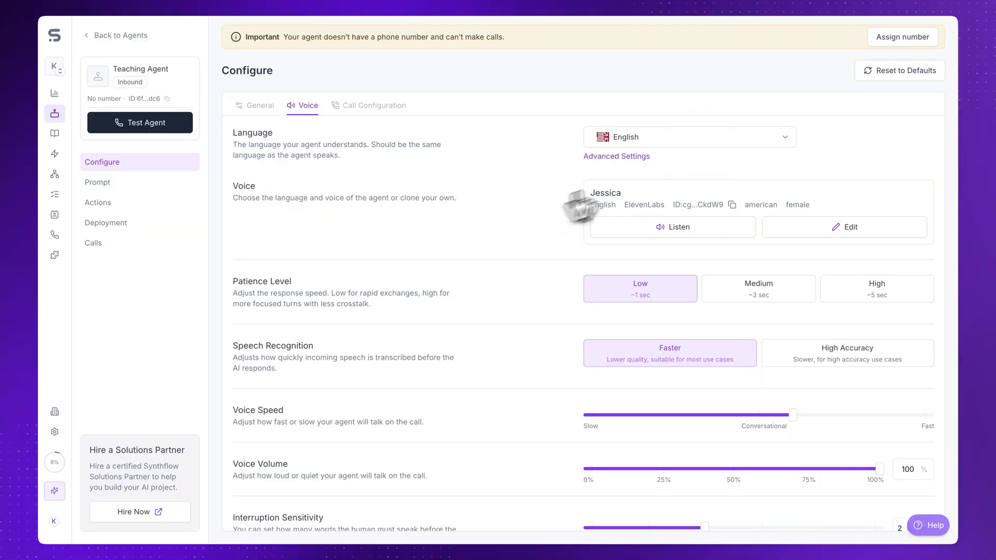
pyautogui.click(688, 136)
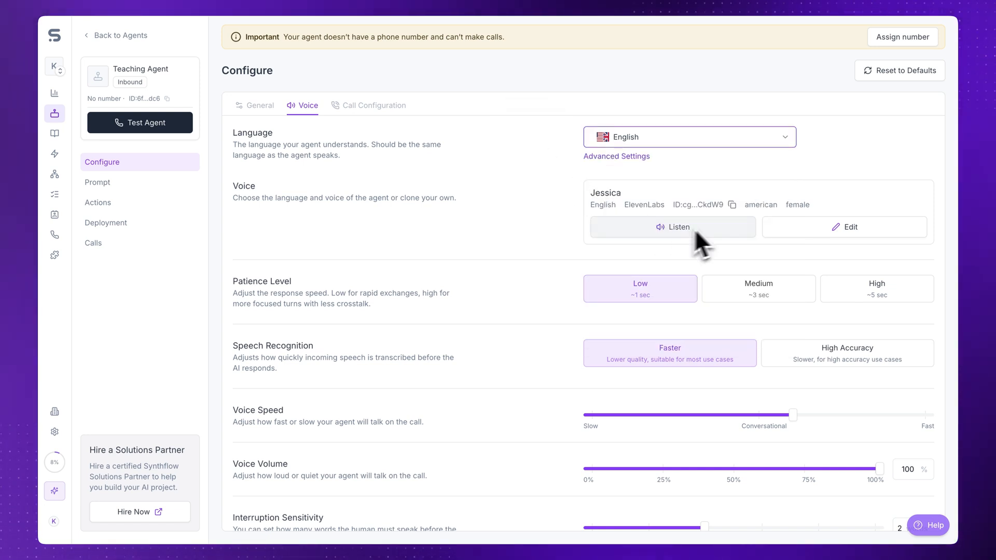
# Browse the voice library and close it, keeping the ElevenLabs voice Jessica
pyautogui.click(844, 226)
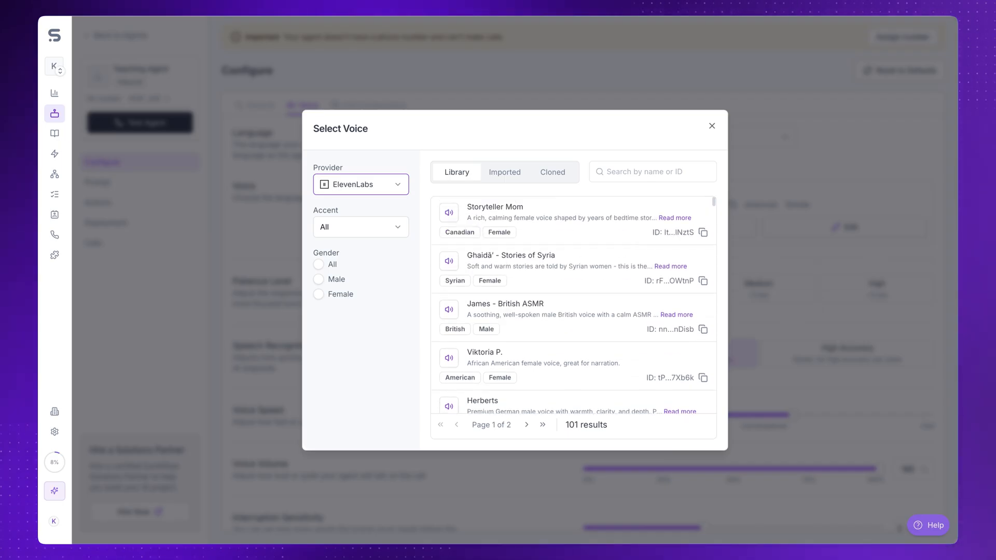
pyautogui.moveTo(667, 144)
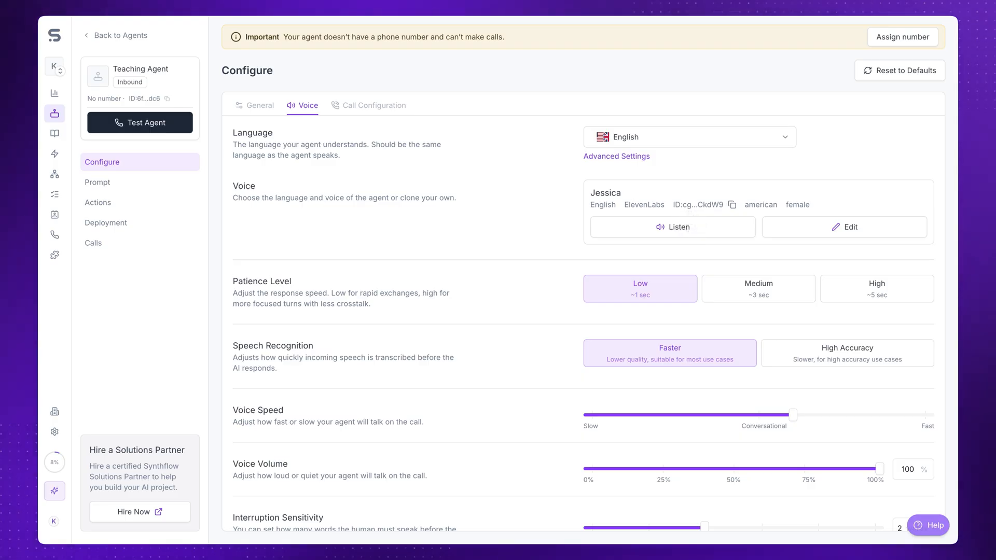
pyautogui.moveTo(607, 226)
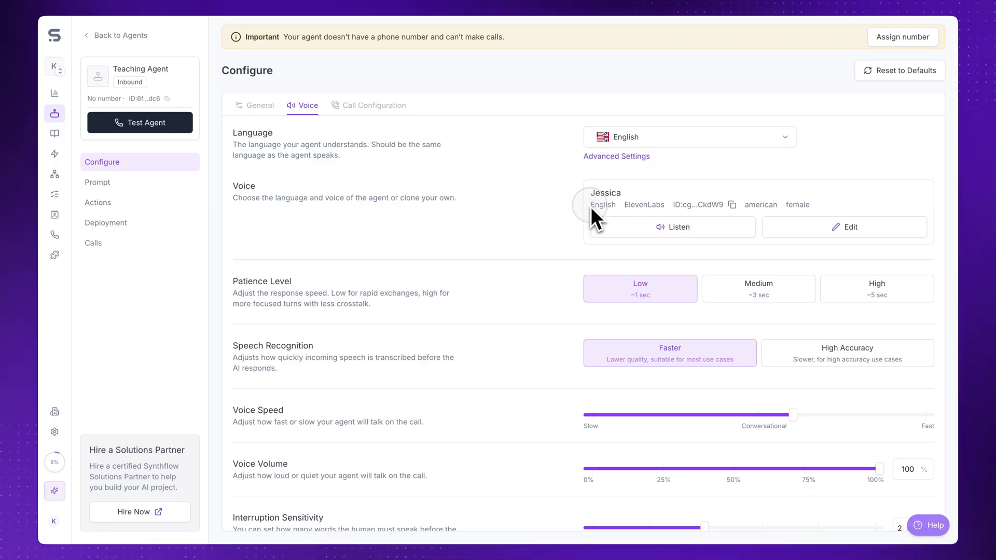
pyautogui.doubleClick(602, 204)
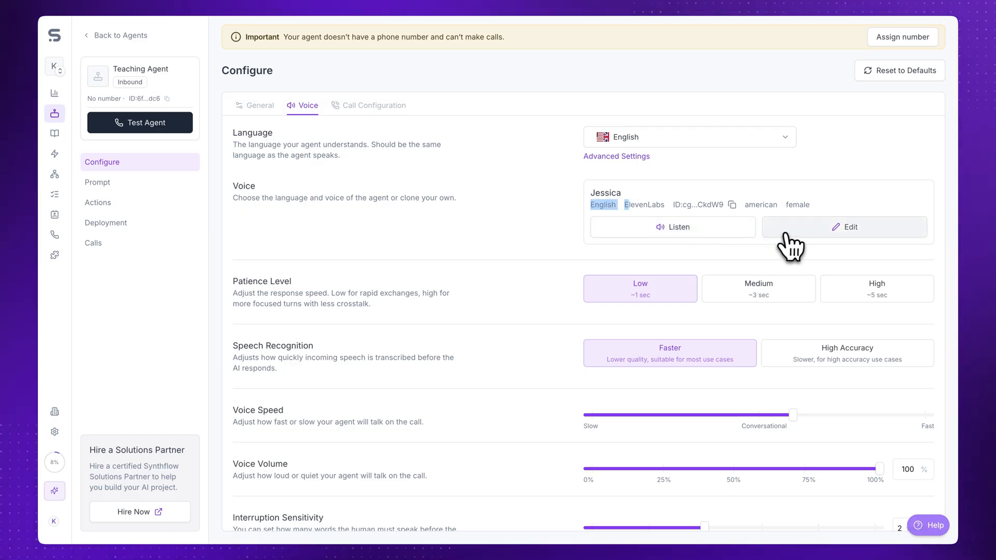
pyautogui.click(843, 227)
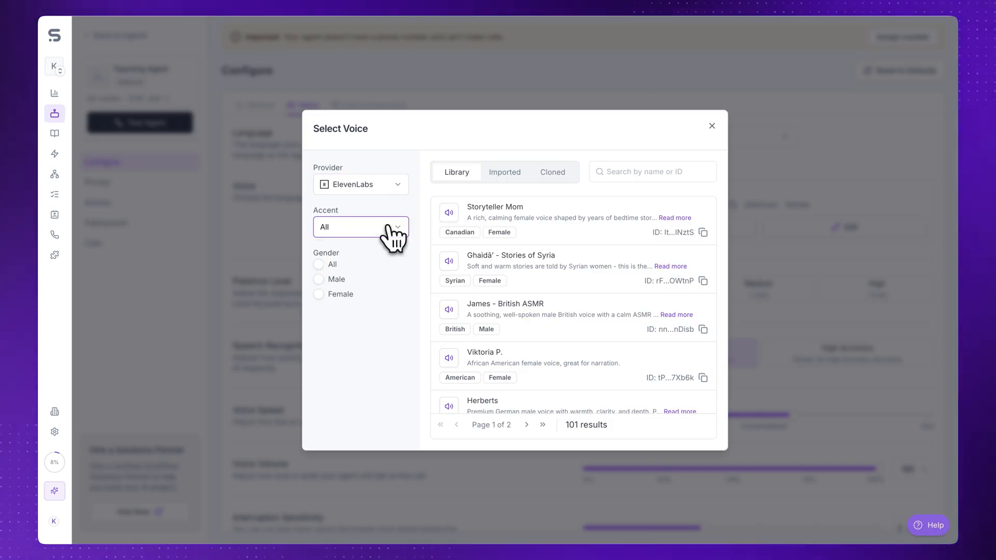
pyautogui.moveTo(523, 231)
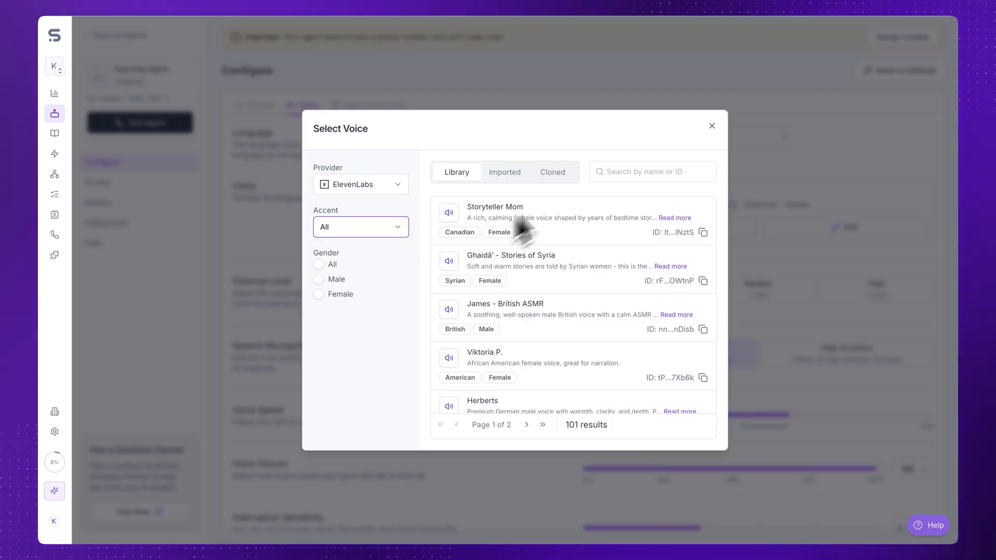
pyautogui.click(711, 125)
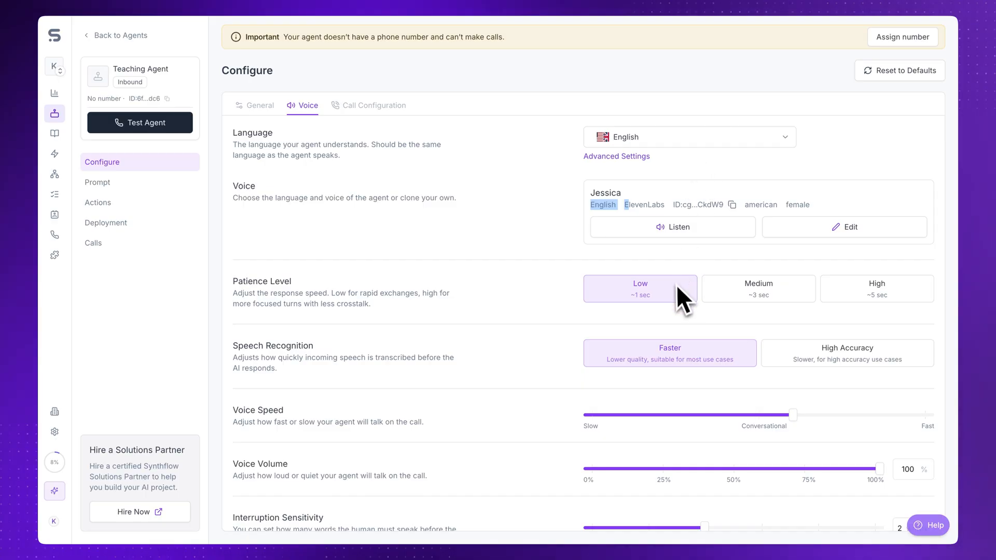
# Choose Medium patience (about 3 seconds) and High Accuracy speech recognition
pyautogui.click(876, 289)
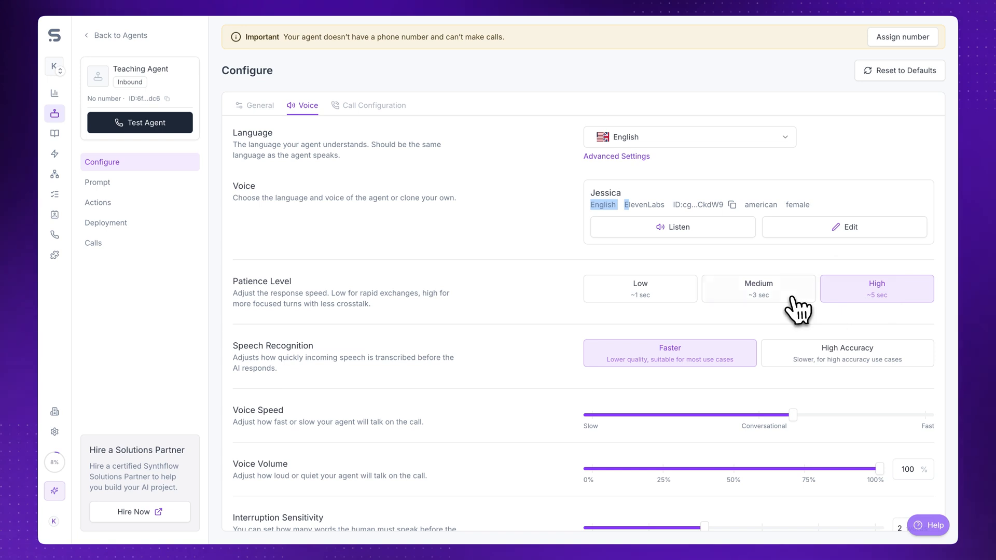
pyautogui.click(757, 289)
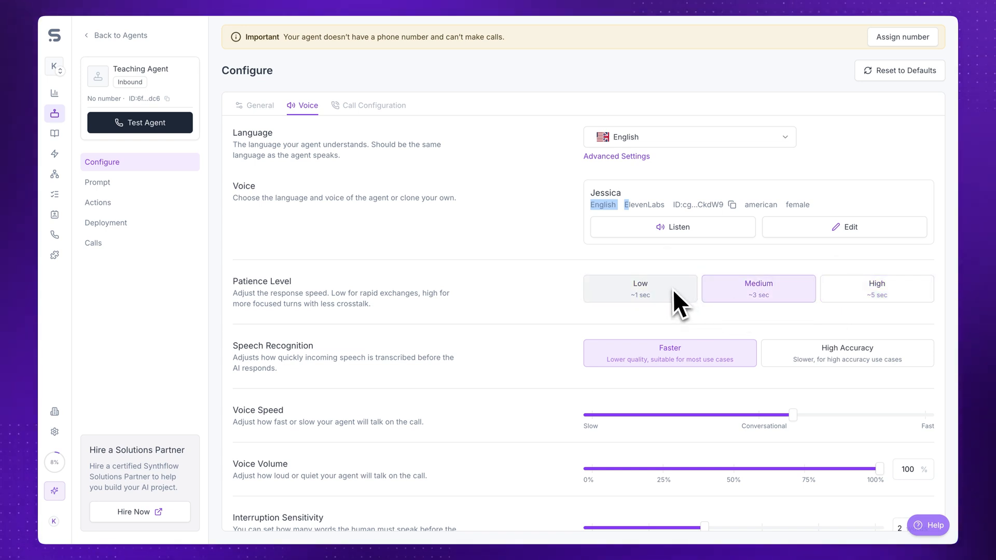
pyautogui.scroll(-3)
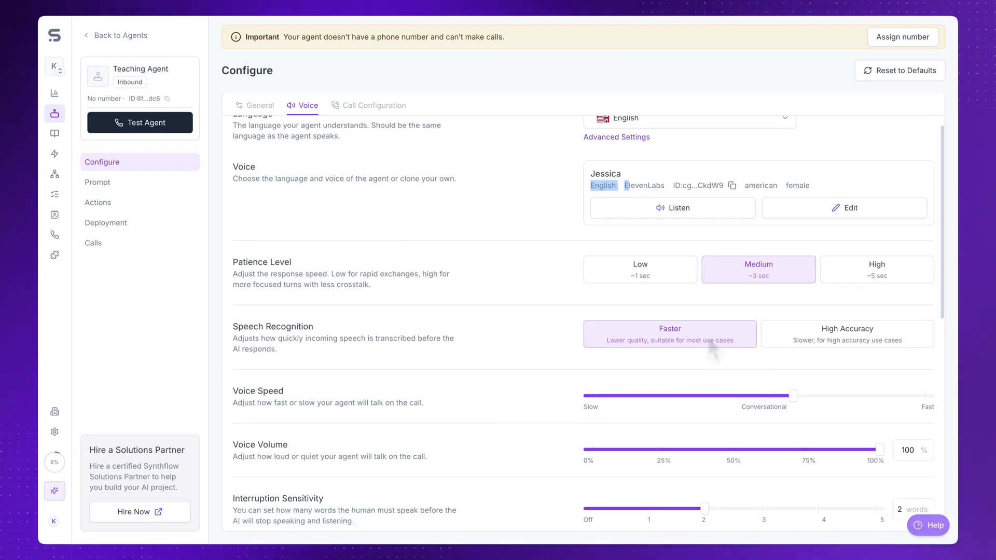
pyautogui.scroll(-3)
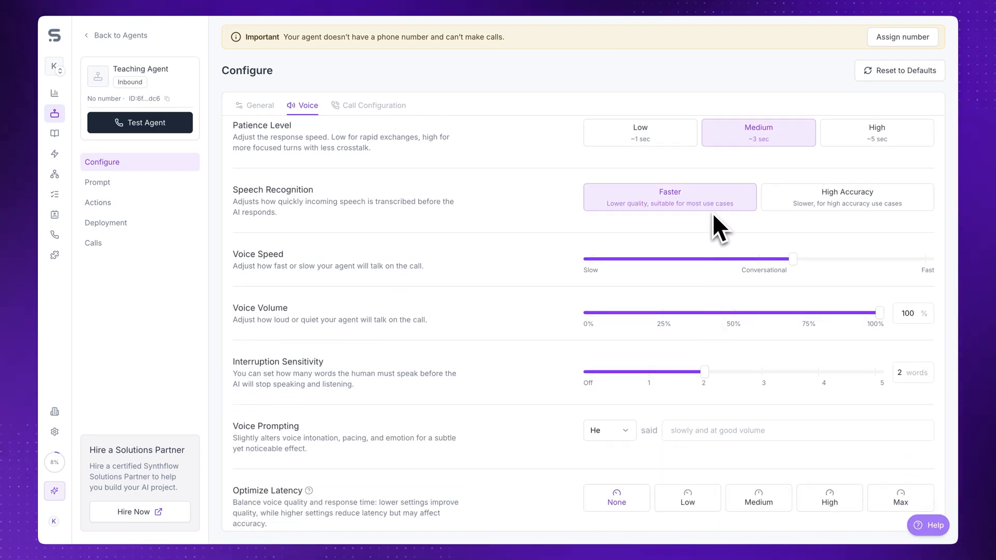
pyautogui.click(846, 197)
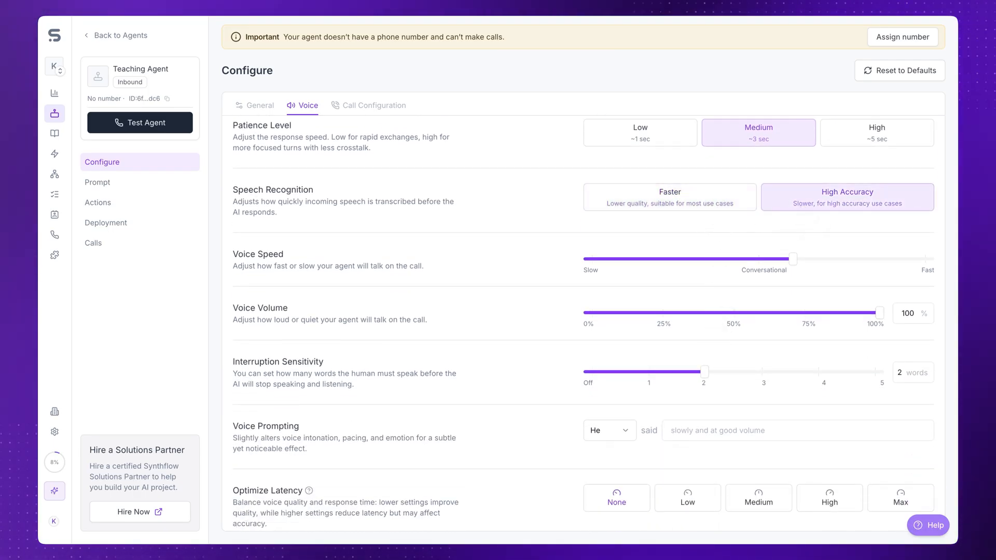
pyautogui.click(668, 197)
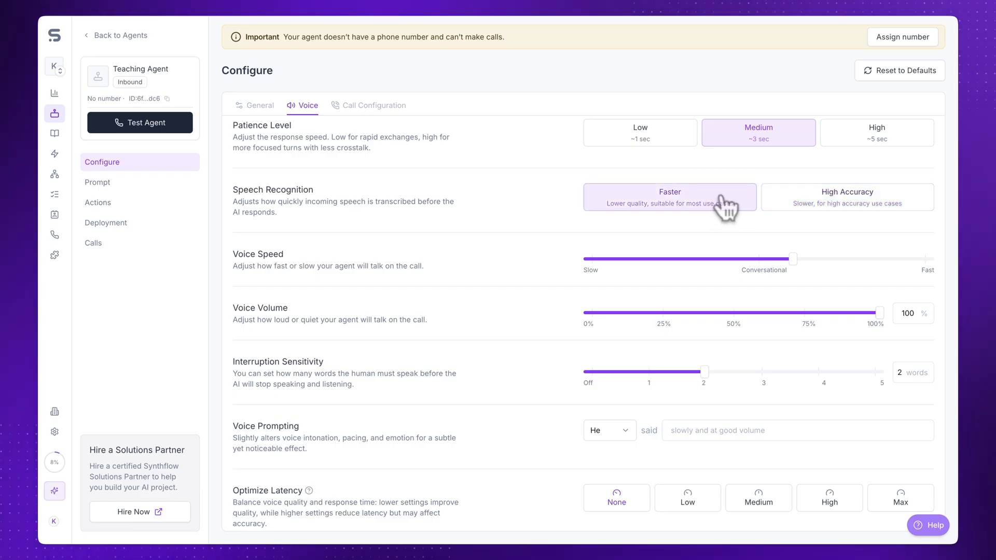
pyautogui.scroll(-3)
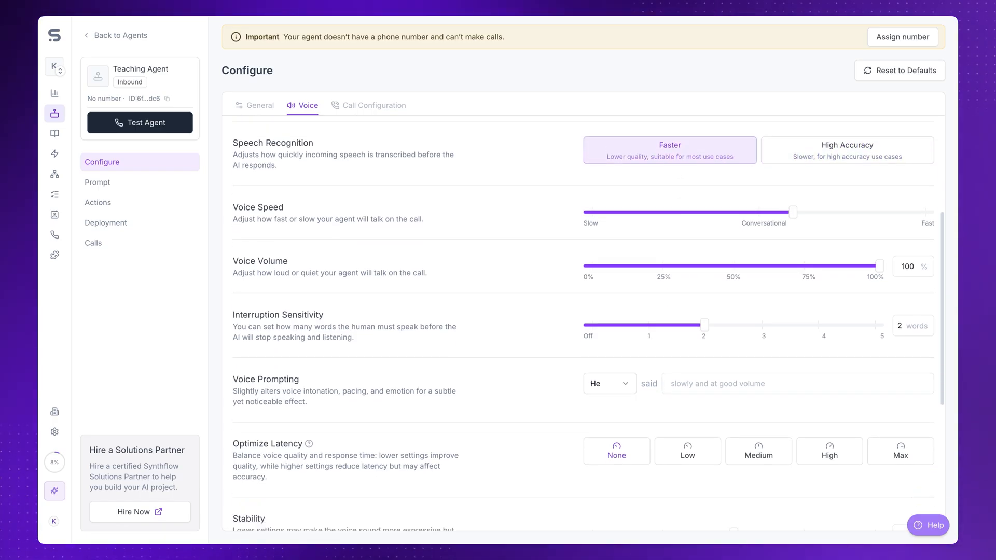
pyautogui.click(846, 150)
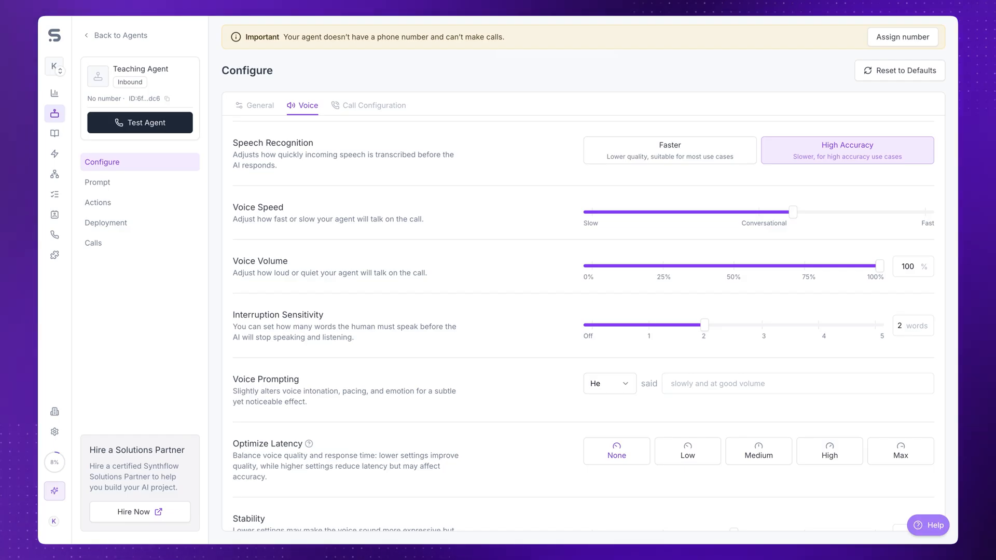
# Switch speech recognition back to Faster and return voice speed to conversational pace
pyautogui.click(668, 150)
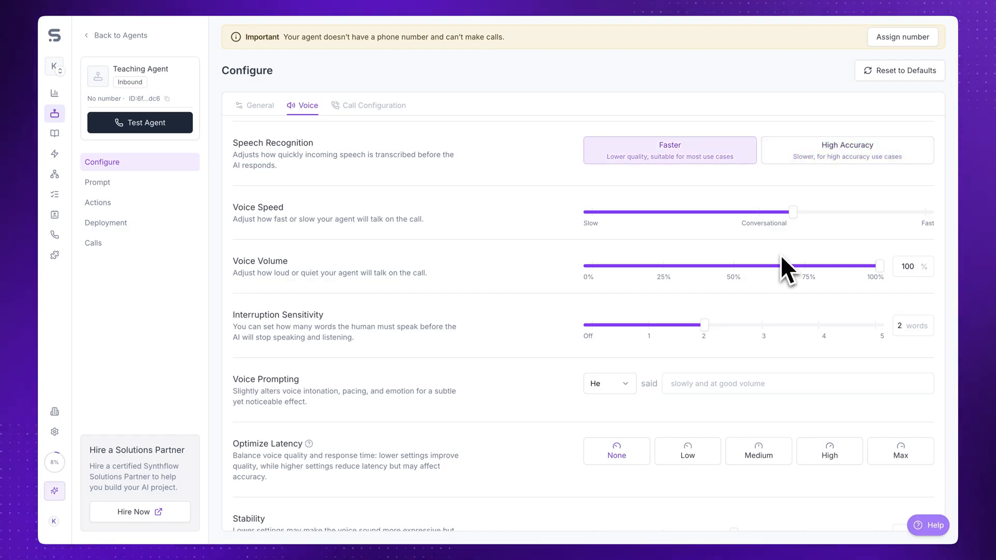
pyautogui.moveTo(794, 211); pyautogui.dragTo(724, 212)
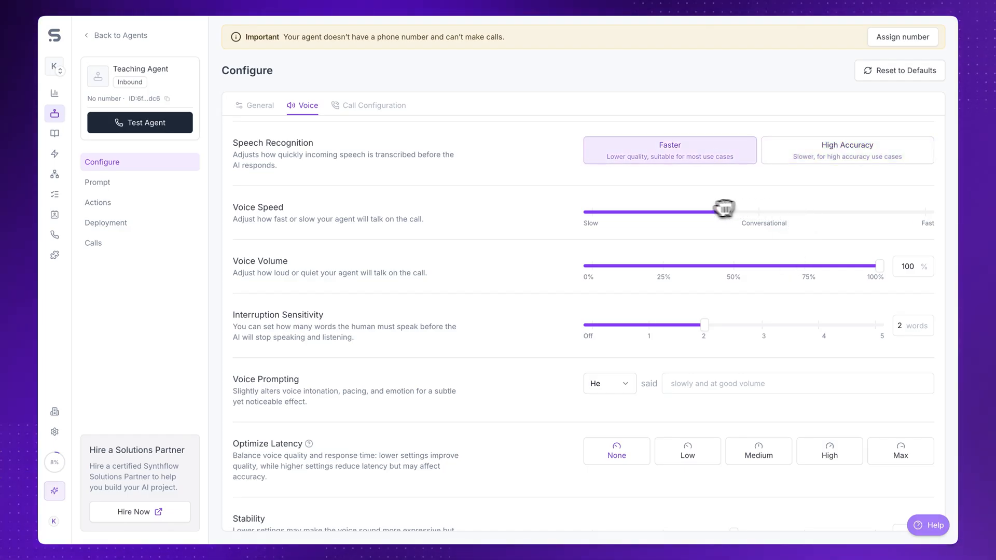
pyautogui.moveTo(724, 210); pyautogui.dragTo(794, 216)
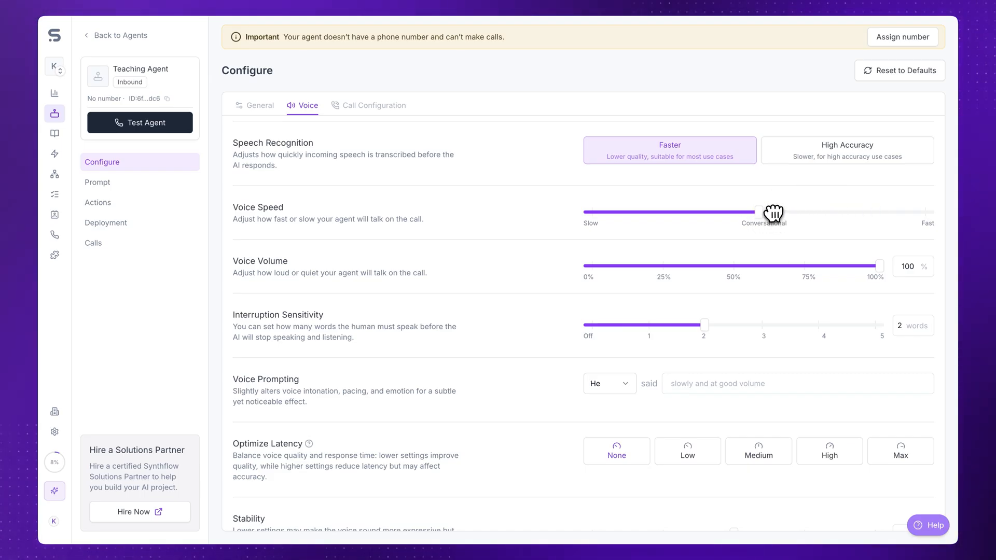
pyautogui.scroll(-3)
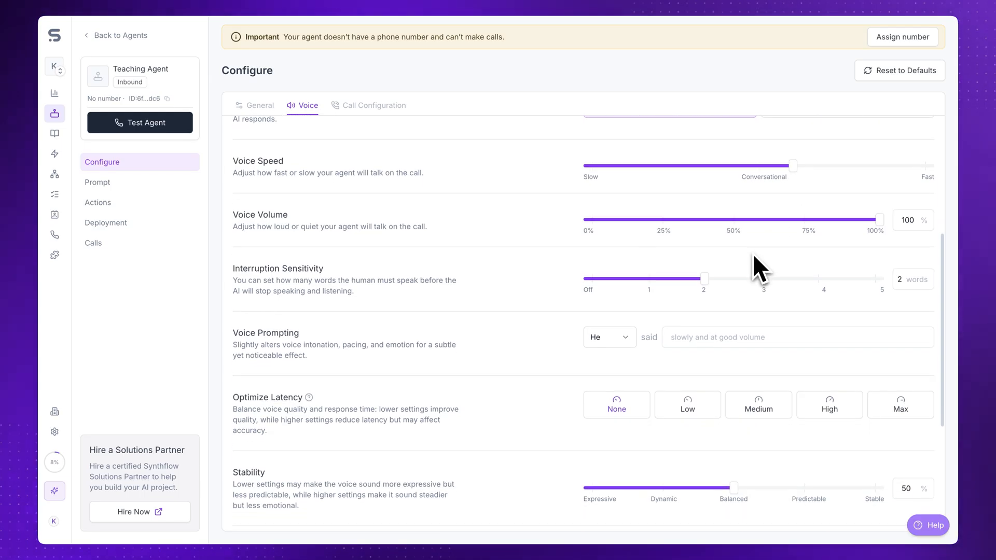
pyautogui.scroll(-3)
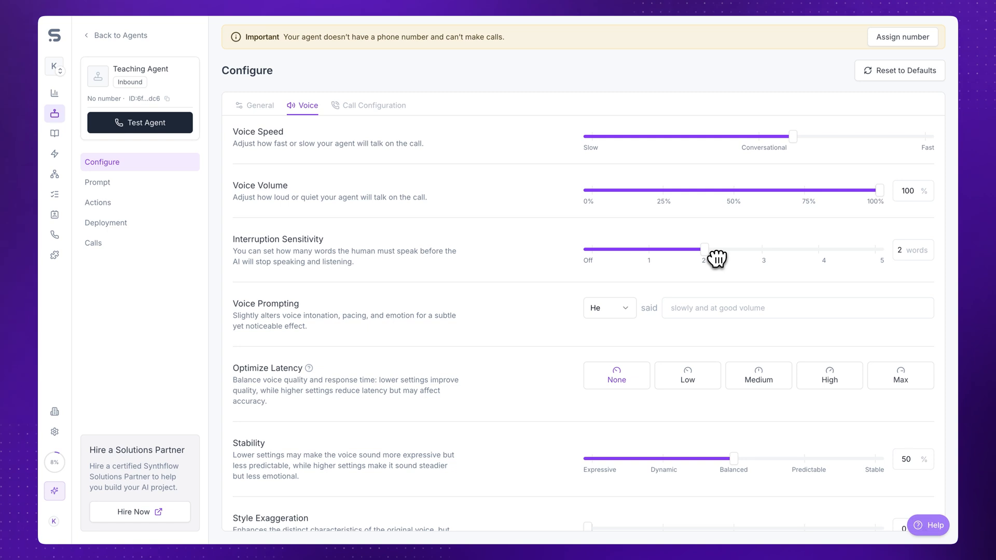
pyautogui.scroll(-3)
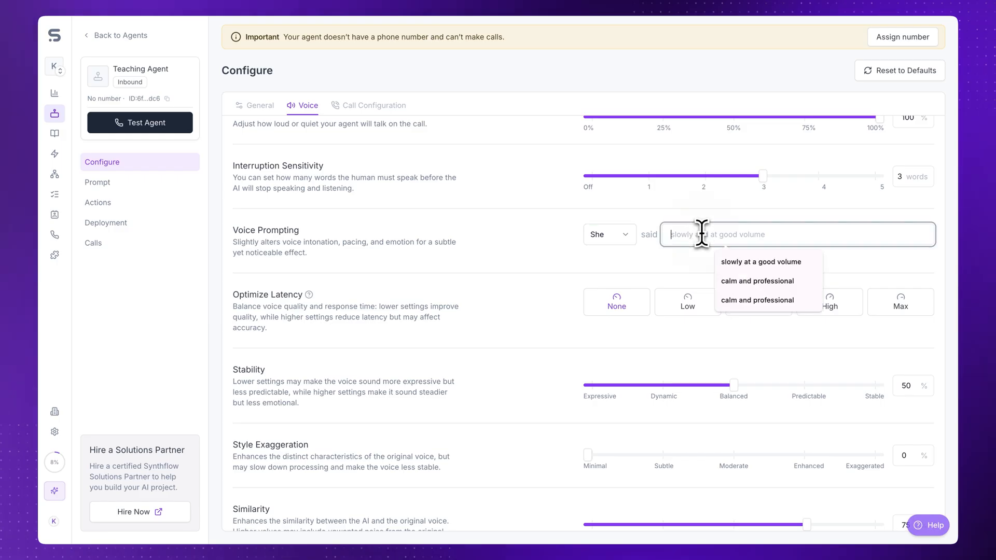
# Use the 'calm and professional' voice prompt, 6-frame interruption fade out, 72% stability
pyautogui.click(756, 280)
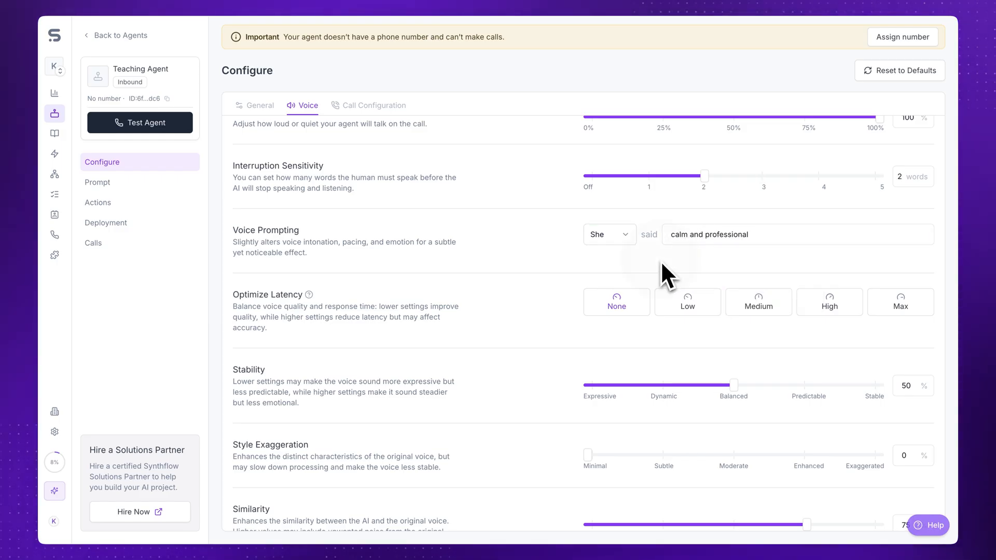
pyautogui.scroll(-3)
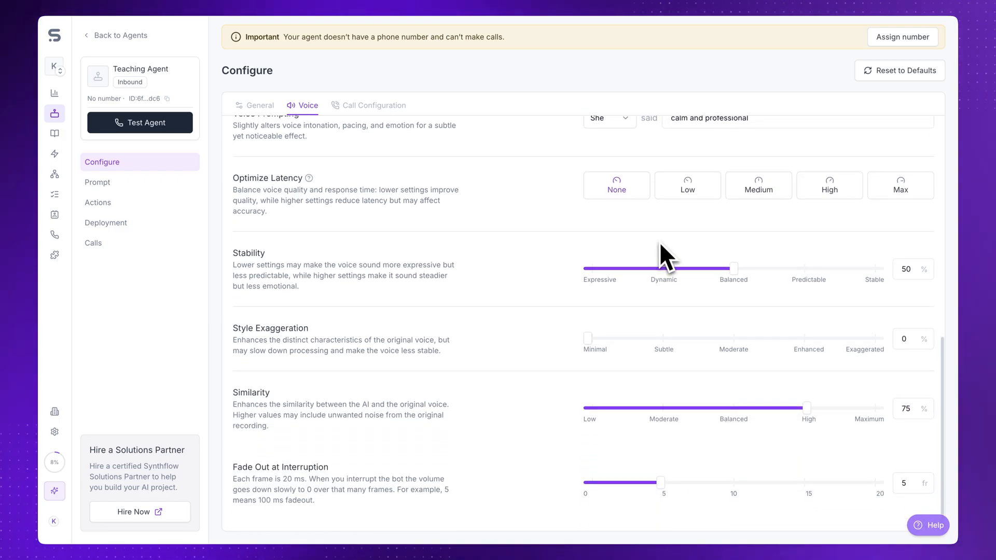
pyautogui.moveTo(575, 365)
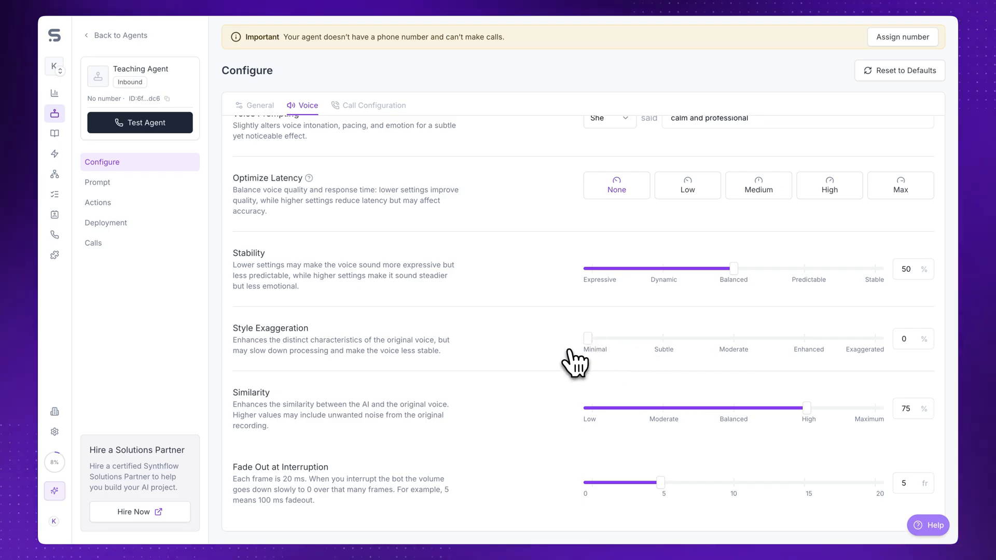
pyautogui.moveTo(809, 409)
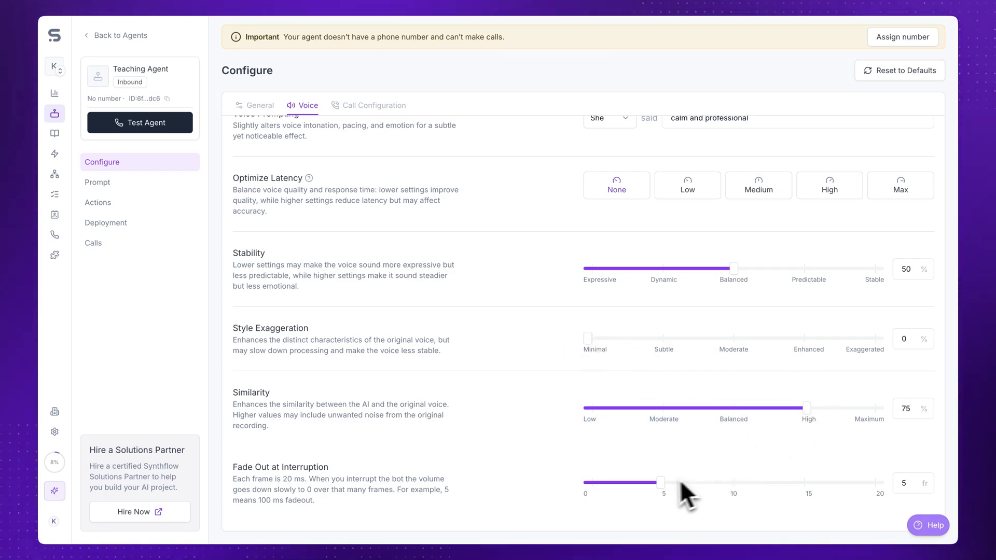
pyautogui.moveTo(660, 483); pyautogui.dragTo(674, 483)
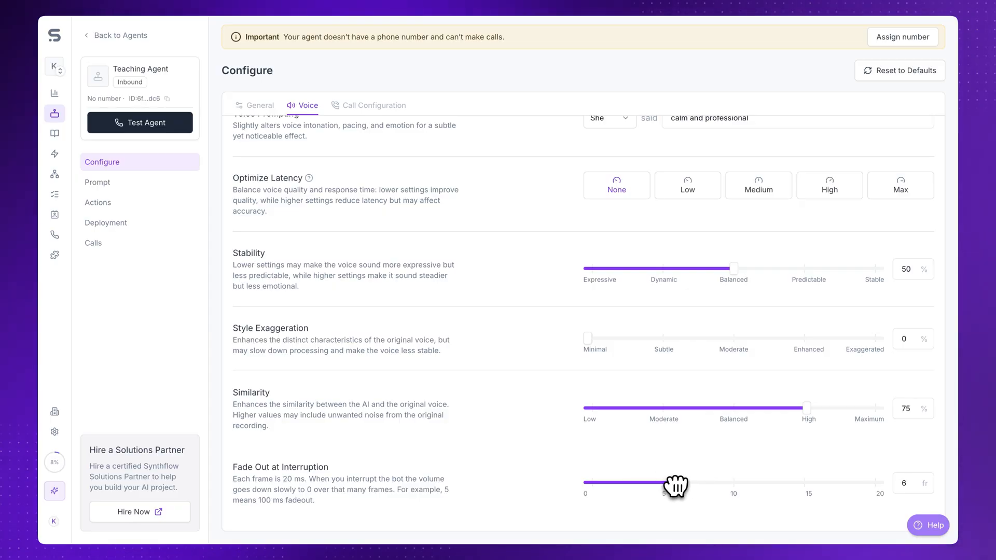
pyautogui.moveTo(733, 268); pyautogui.dragTo(799, 268)
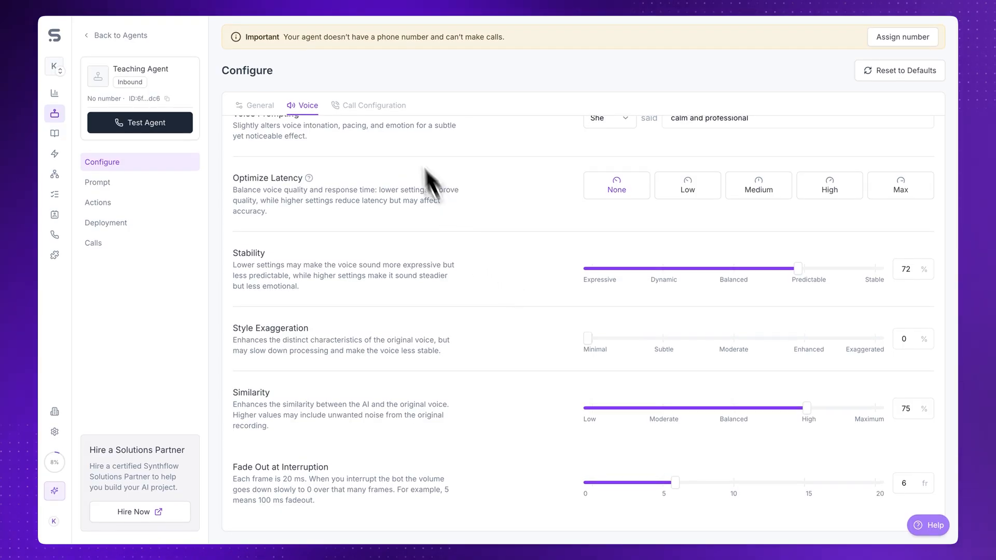
pyautogui.click(374, 105)
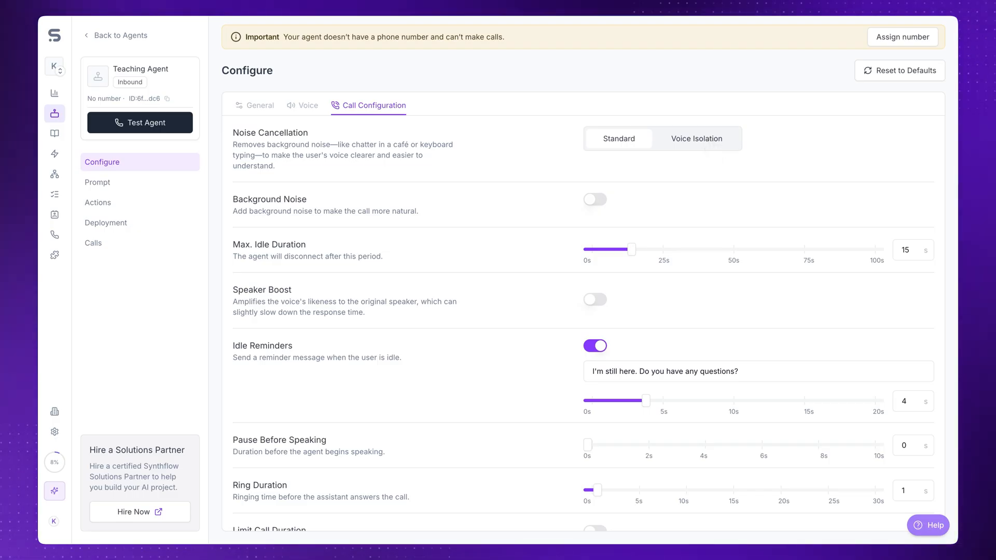
# Set noise cancellation to Voice Isolation at 60% strength
pyautogui.click(617, 139)
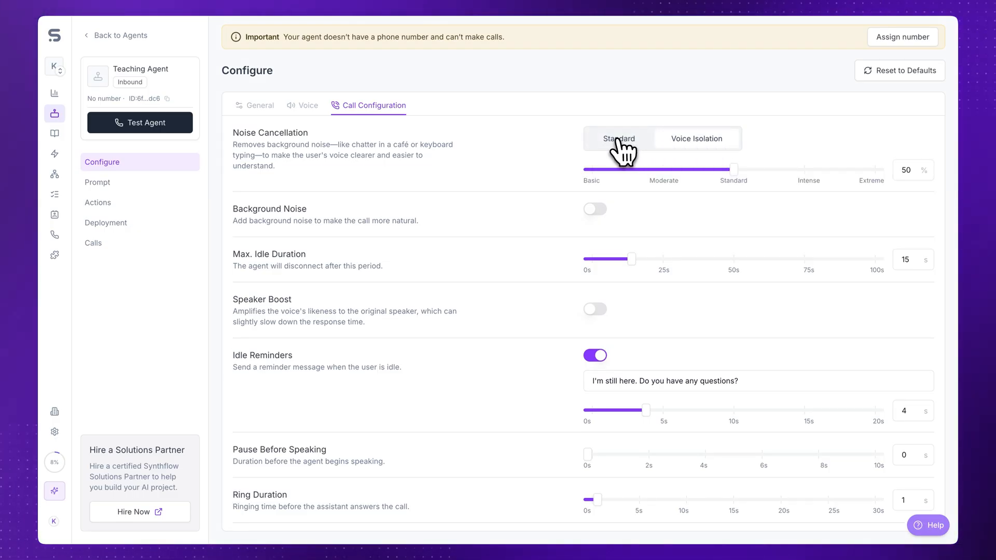
pyautogui.click(696, 138)
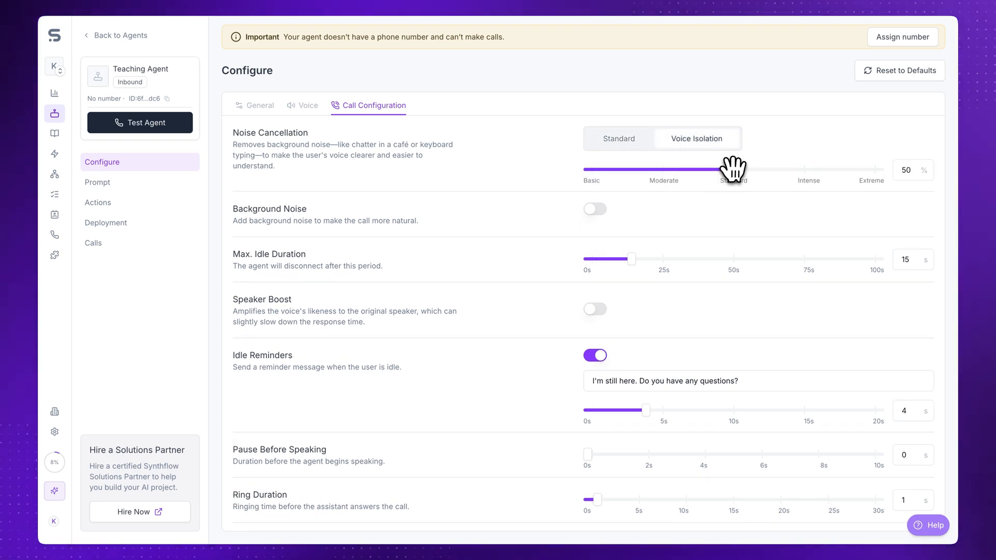
pyautogui.moveTo(730, 169); pyautogui.dragTo(736, 170)
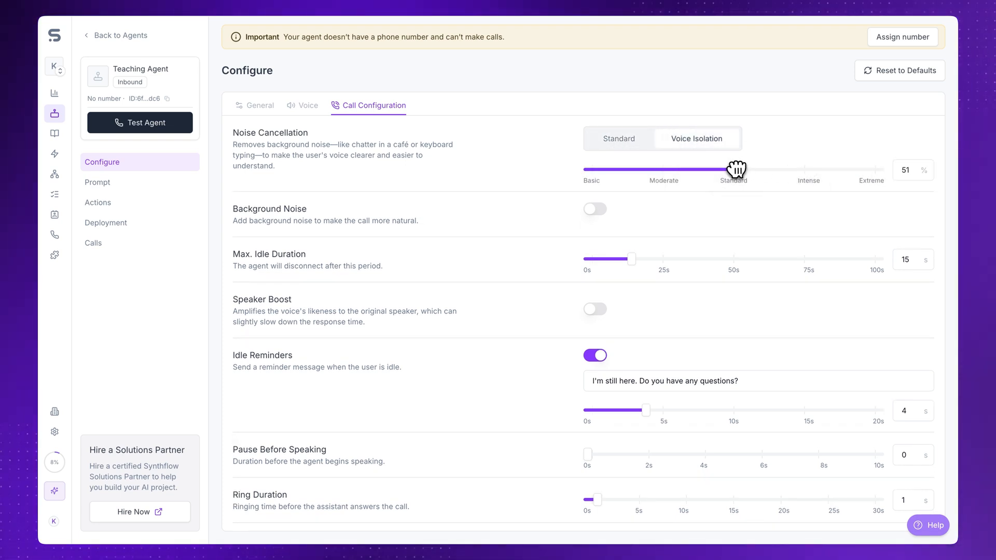
pyautogui.moveTo(730, 170); pyautogui.dragTo(755, 170)
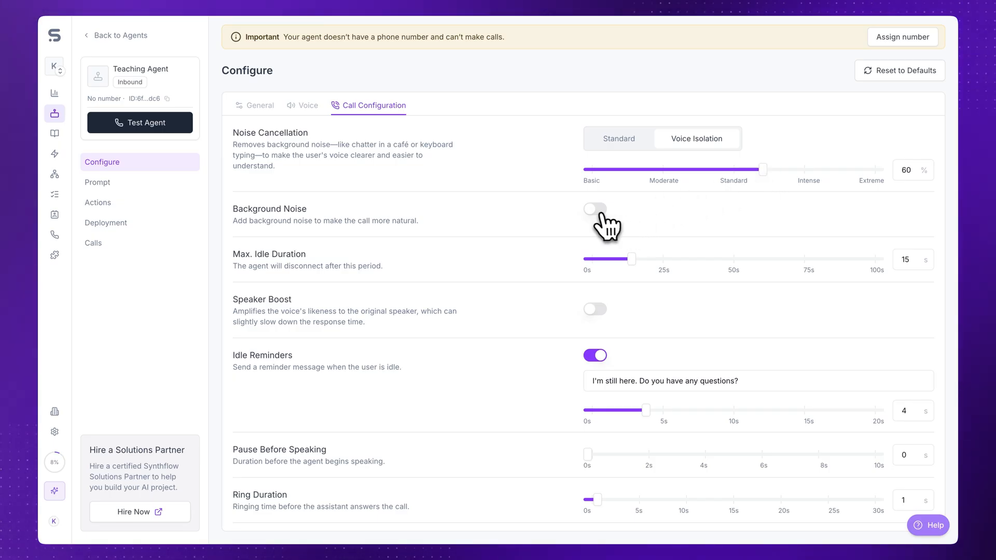
pyautogui.click(594, 209)
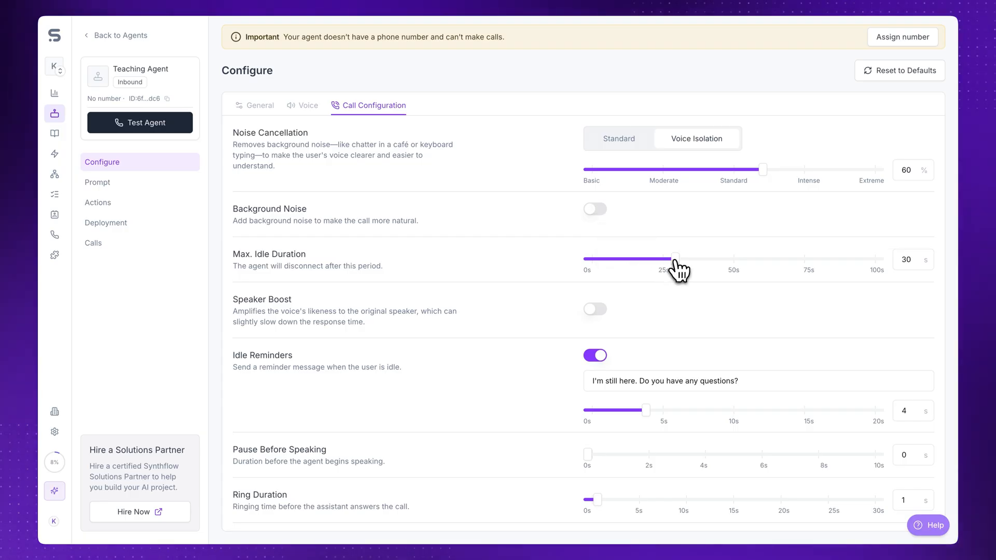
# Try longer maximum idle durations, then settle back on 15 seconds
pyautogui.moveTo(674, 259); pyautogui.dragTo(730, 259)
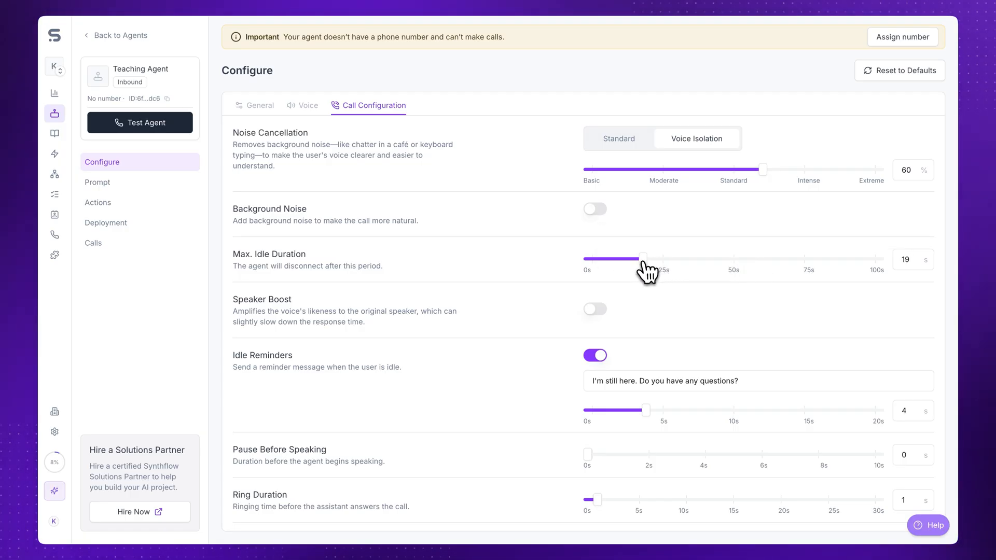
pyautogui.moveTo(640, 258); pyautogui.dragTo(726, 258)
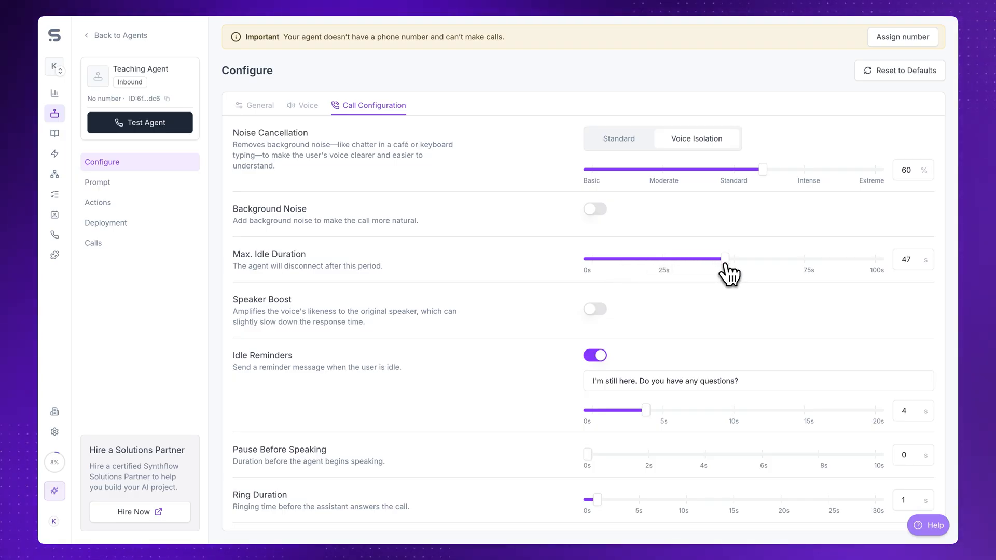
pyautogui.moveTo(726, 258); pyautogui.dragTo(632, 259)
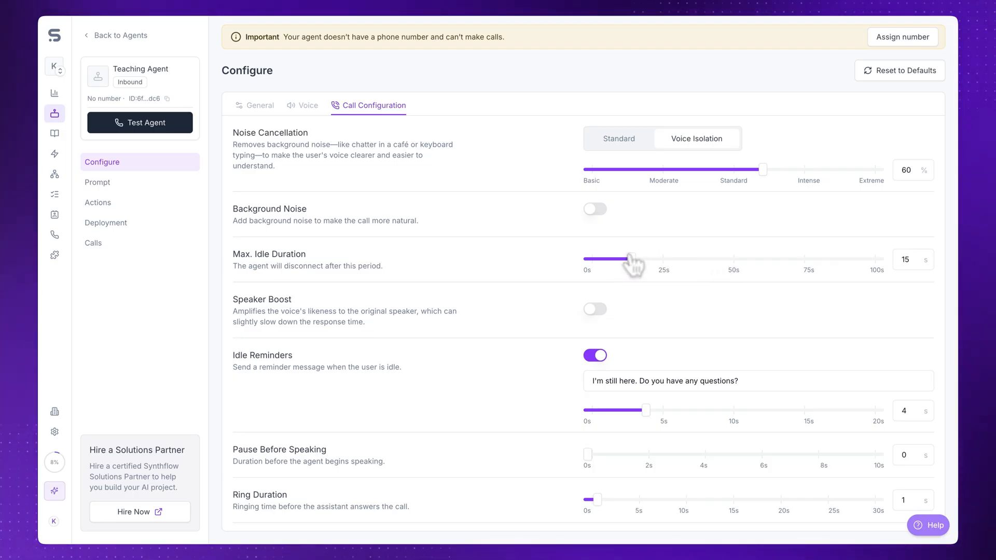
pyautogui.scroll(-3)
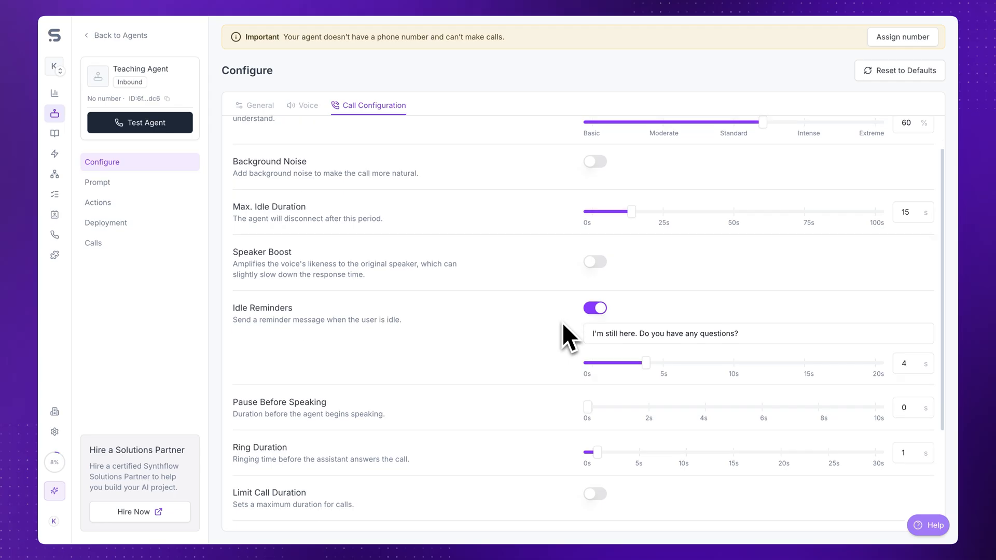
# Keep idle reminders on with a 5-second interval and max idle at 15 seconds
pyautogui.click(595, 223)
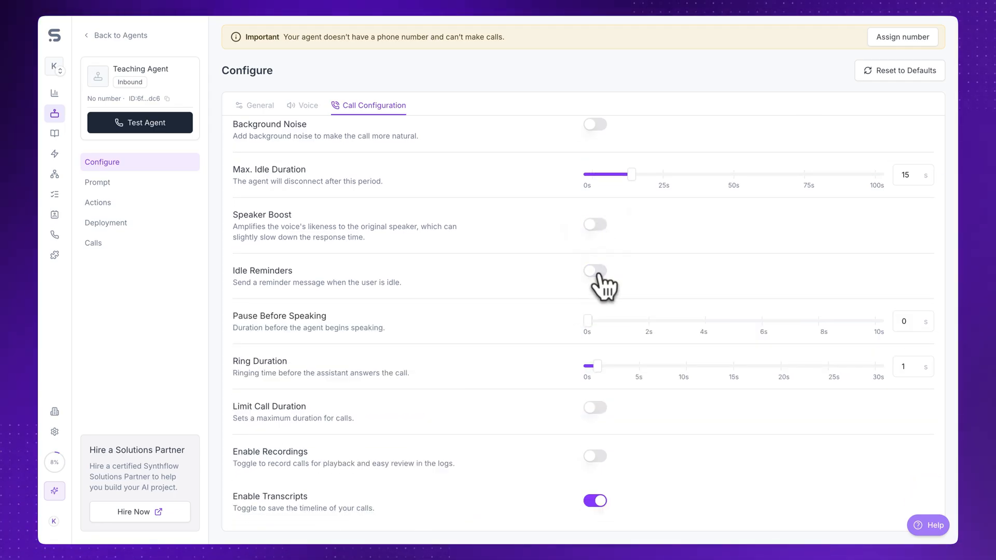
pyautogui.click(595, 270)
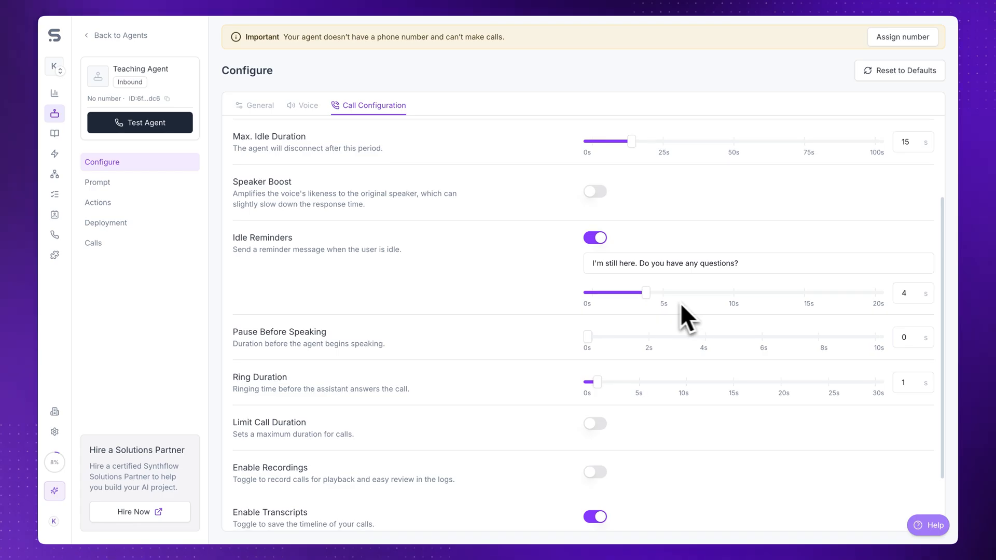
pyautogui.moveTo(646, 292); pyautogui.dragTo(674, 292)
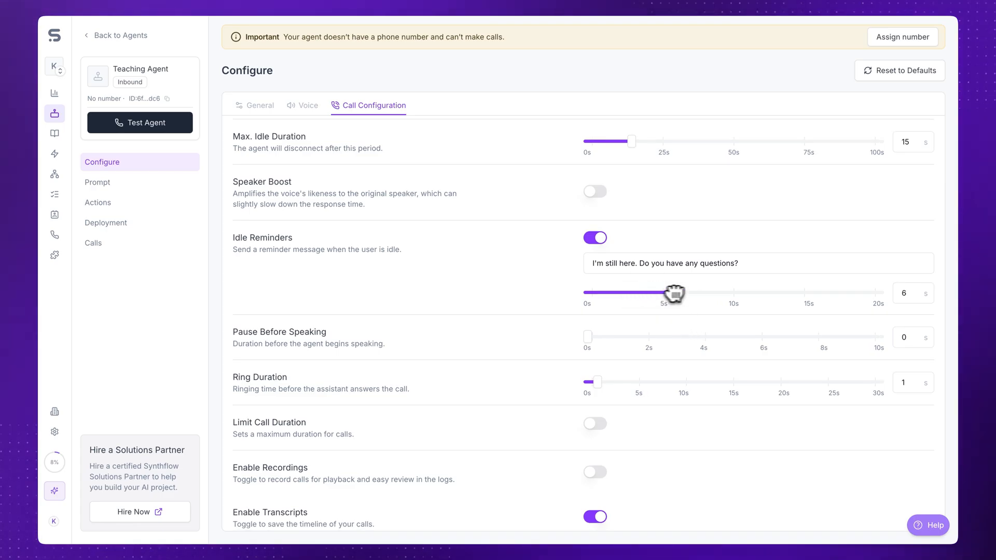
pyautogui.moveTo(672, 293); pyautogui.dragTo(711, 293)
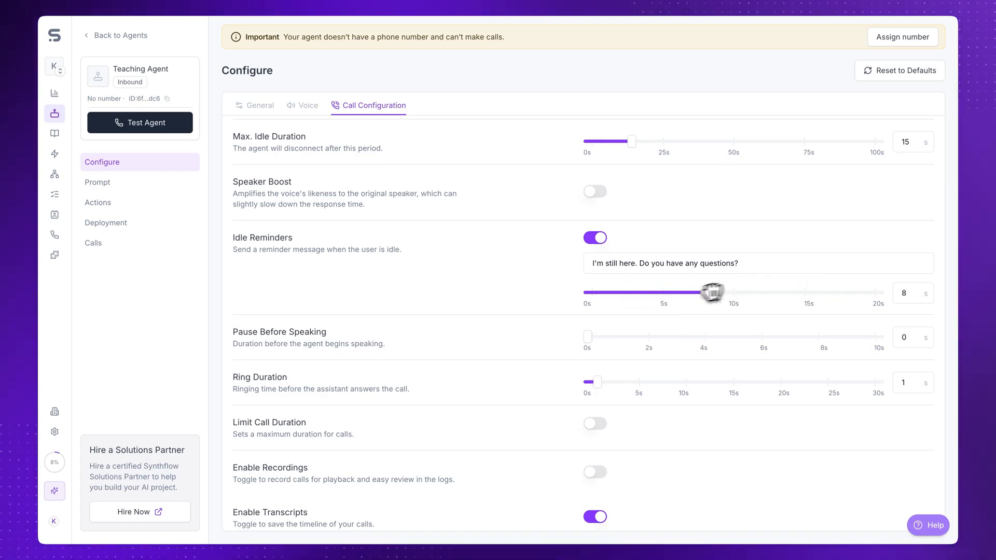
pyautogui.moveTo(711, 293); pyautogui.dragTo(724, 293)
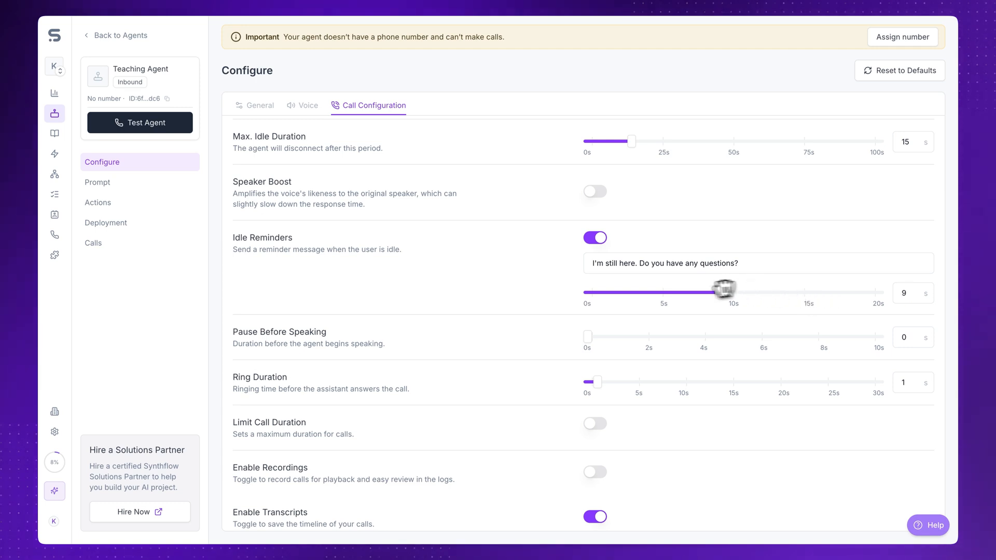
pyautogui.moveTo(724, 292); pyautogui.dragTo(657, 292)
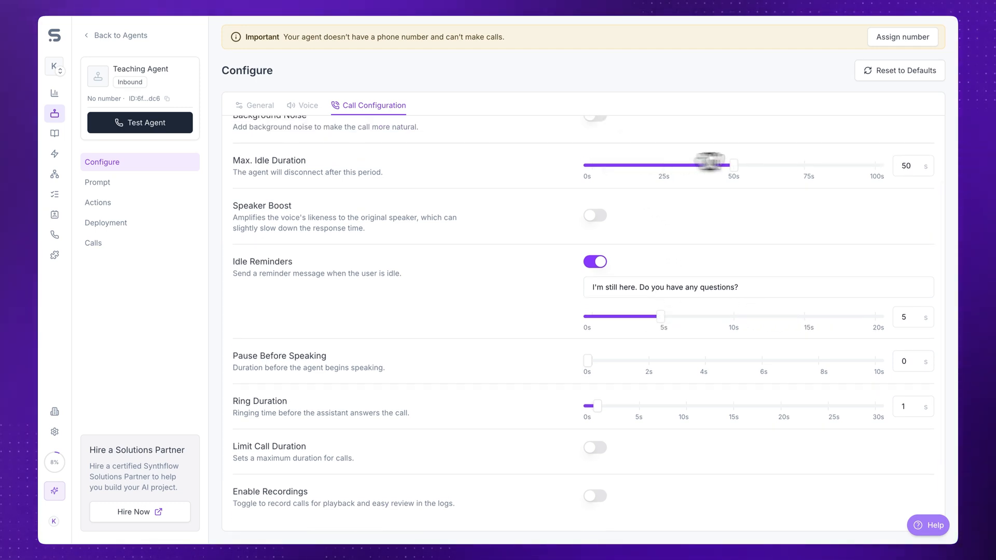
pyautogui.moveTo(711, 166); pyautogui.dragTo(667, 165)
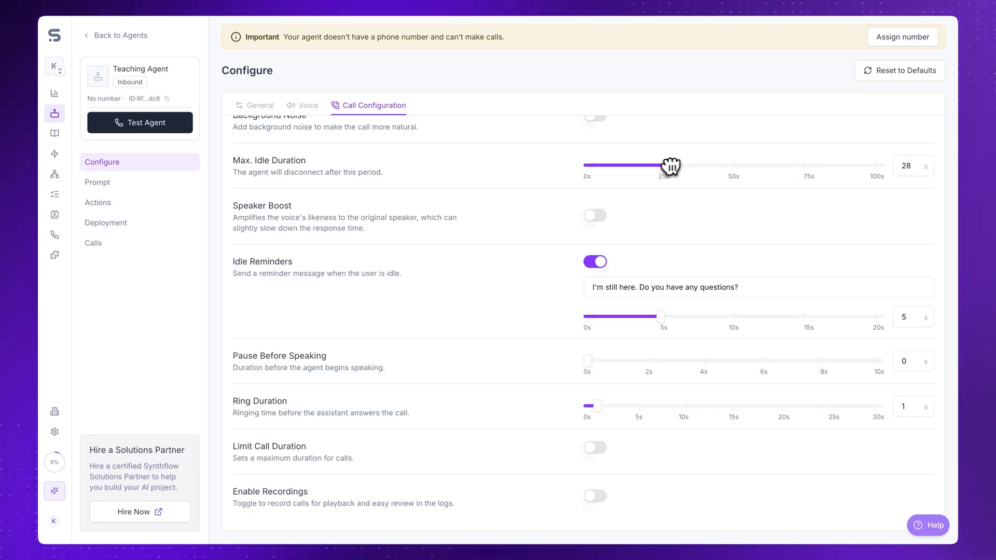
pyautogui.moveTo(665, 166); pyautogui.dragTo(628, 166)
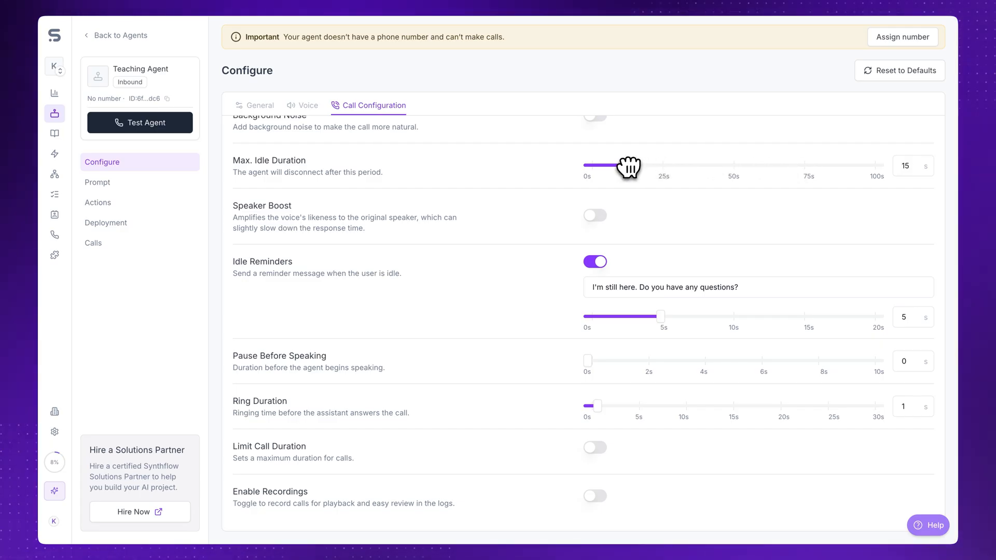
# Leave speaker boost off, keep idle reminders on, and set the reminder delay to 7 seconds
pyautogui.scroll(-3)
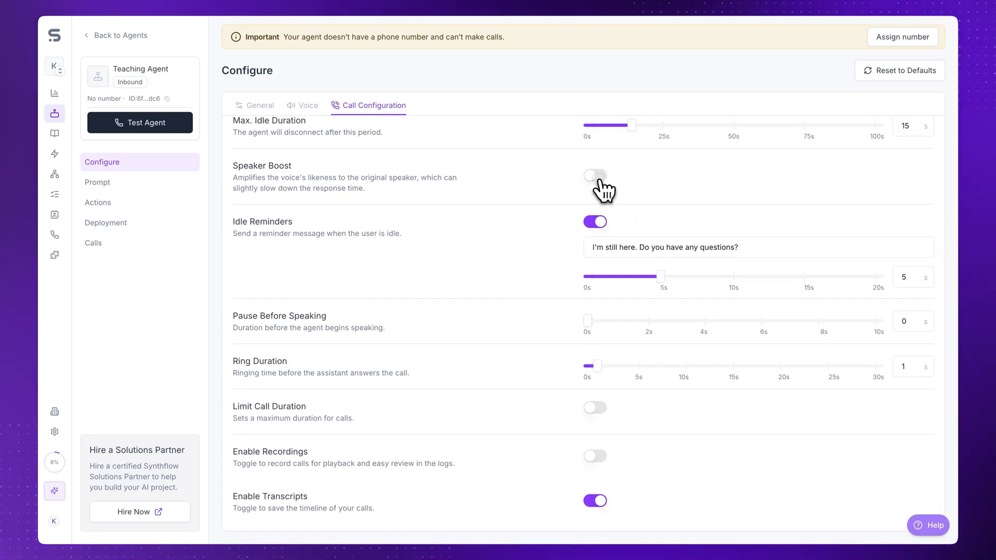
pyautogui.click(594, 176)
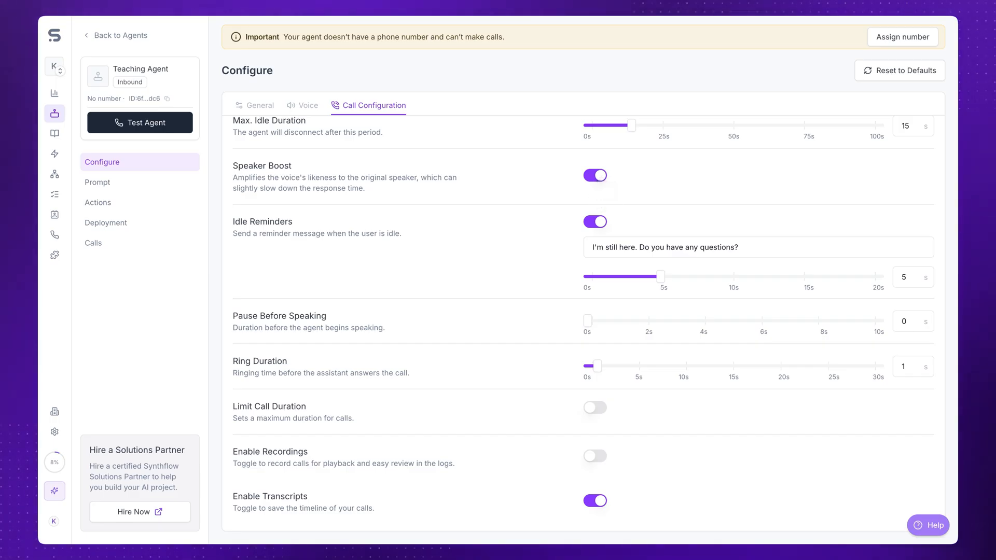
pyautogui.click(595, 176)
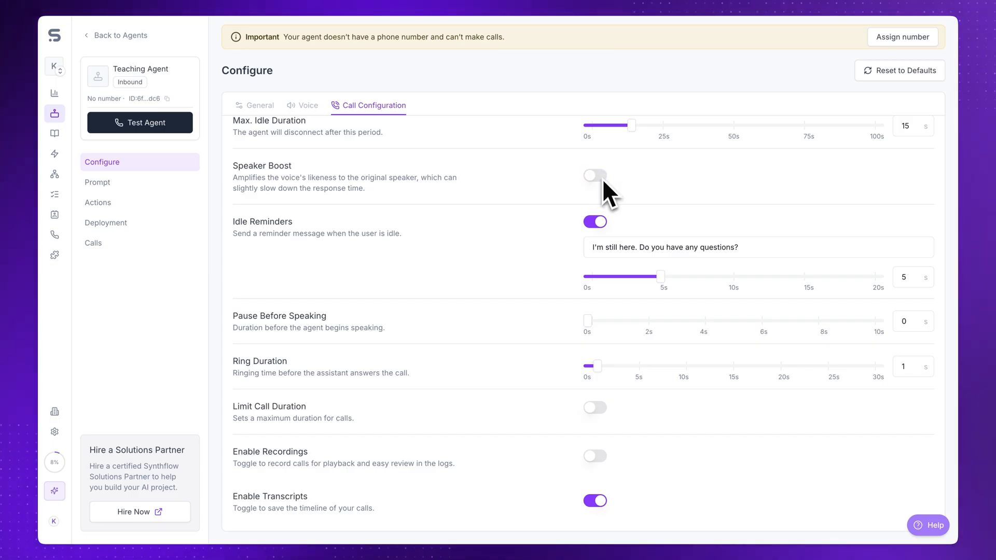
pyautogui.click(594, 221)
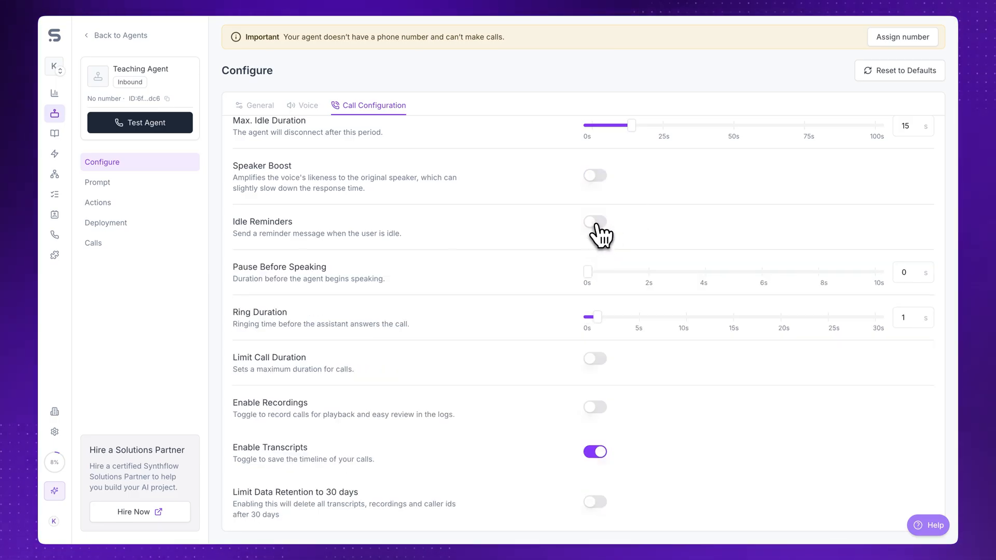
pyautogui.click(595, 221)
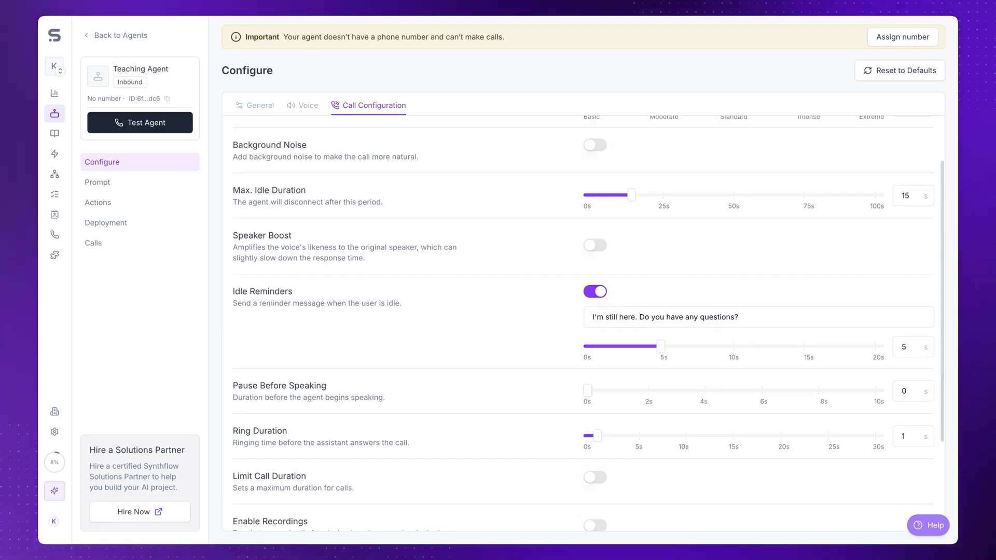
pyautogui.scroll(-3)
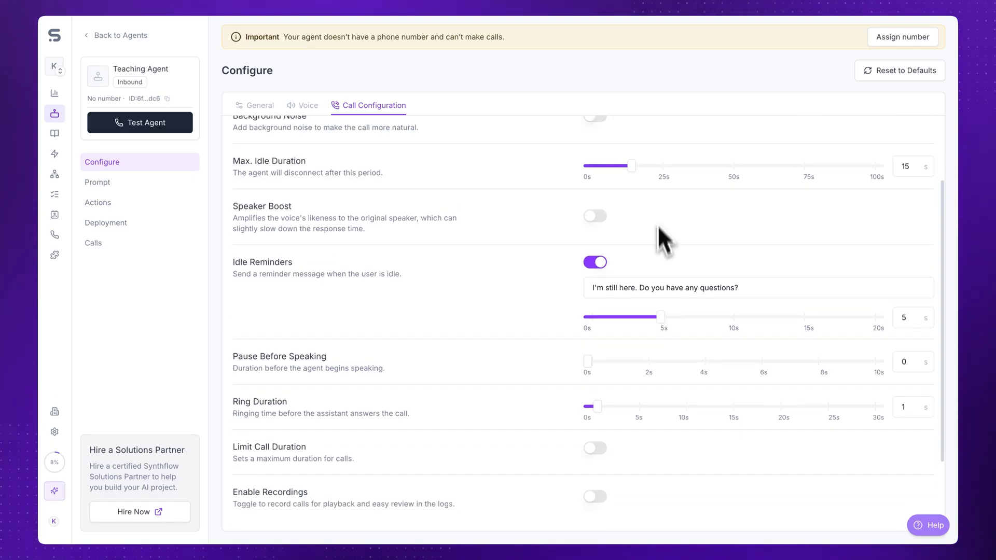
pyautogui.moveTo(657, 317); pyautogui.dragTo(761, 317)
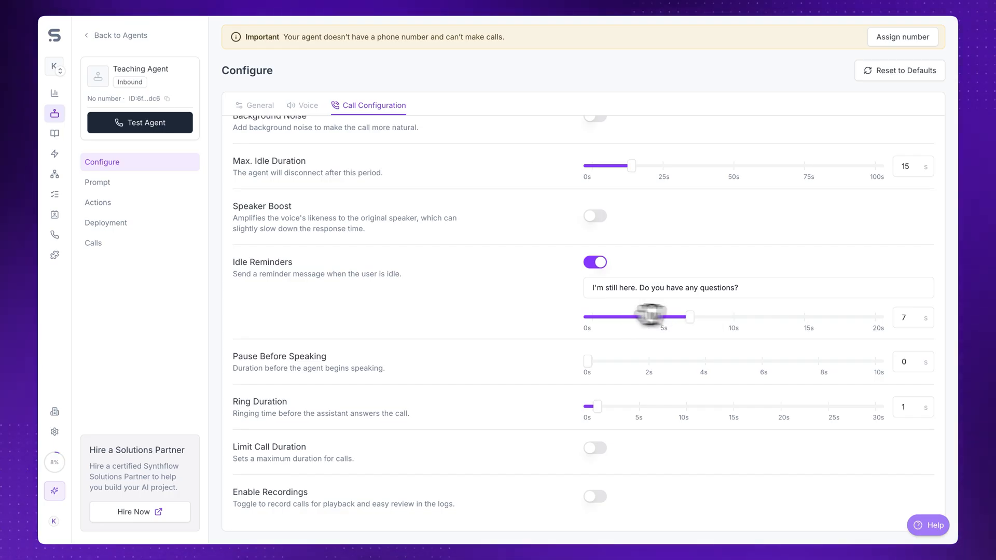
pyautogui.scroll(-3)
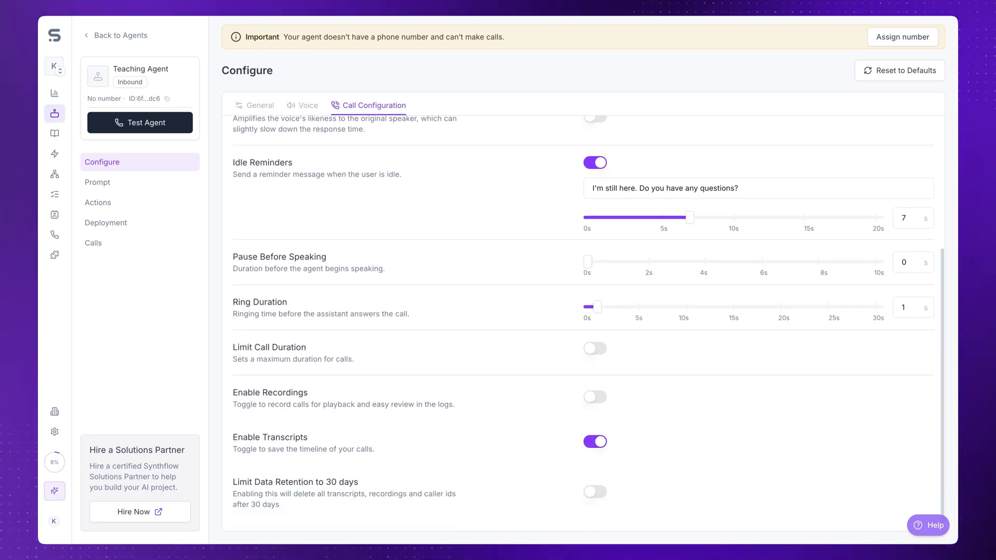
# Set Pause Before Speaking to 3 seconds
pyautogui.moveTo(586, 261); pyautogui.dragTo(685, 260)
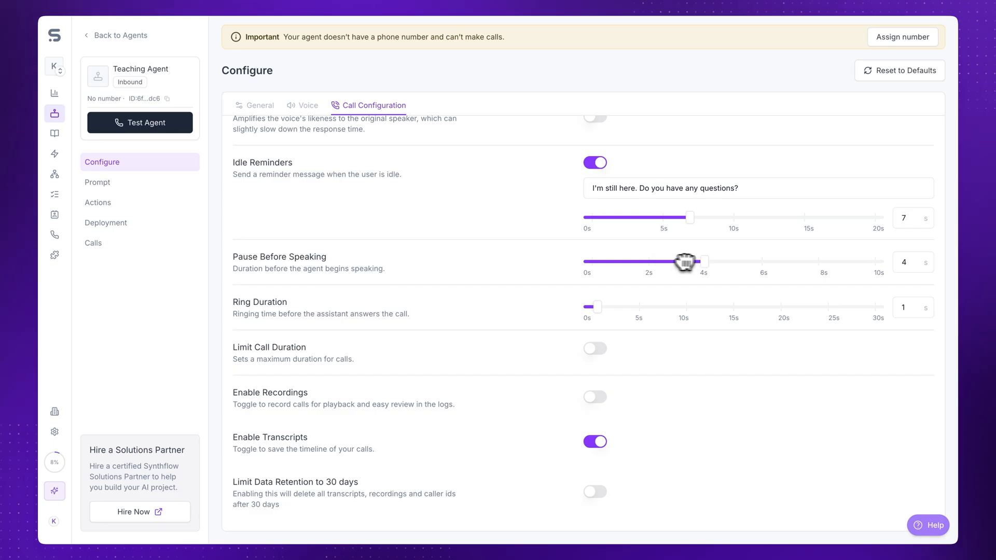
pyautogui.moveTo(685, 261); pyautogui.dragTo(639, 261)
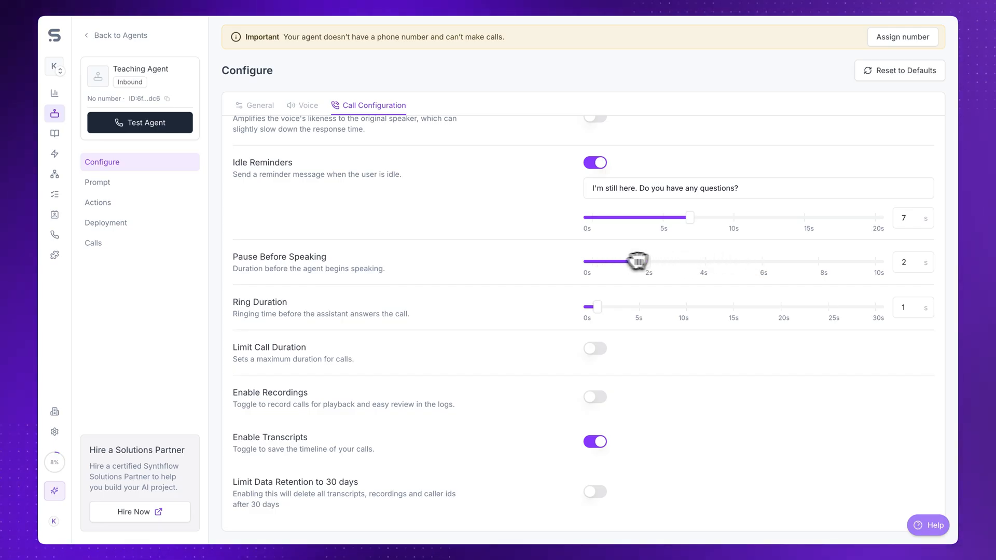
pyautogui.moveTo(640, 261); pyautogui.dragTo(688, 261)
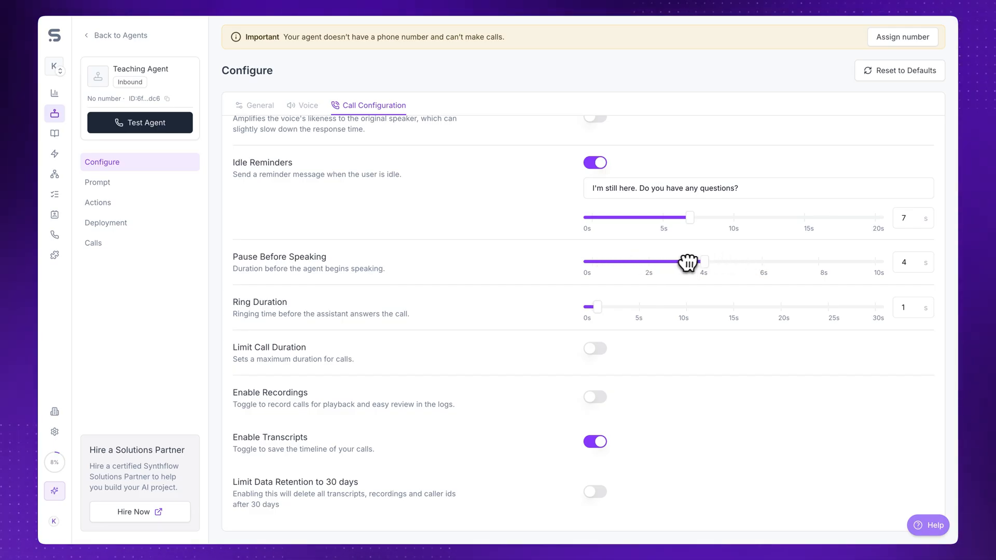
pyautogui.moveTo(688, 261); pyautogui.dragTo(674, 261)
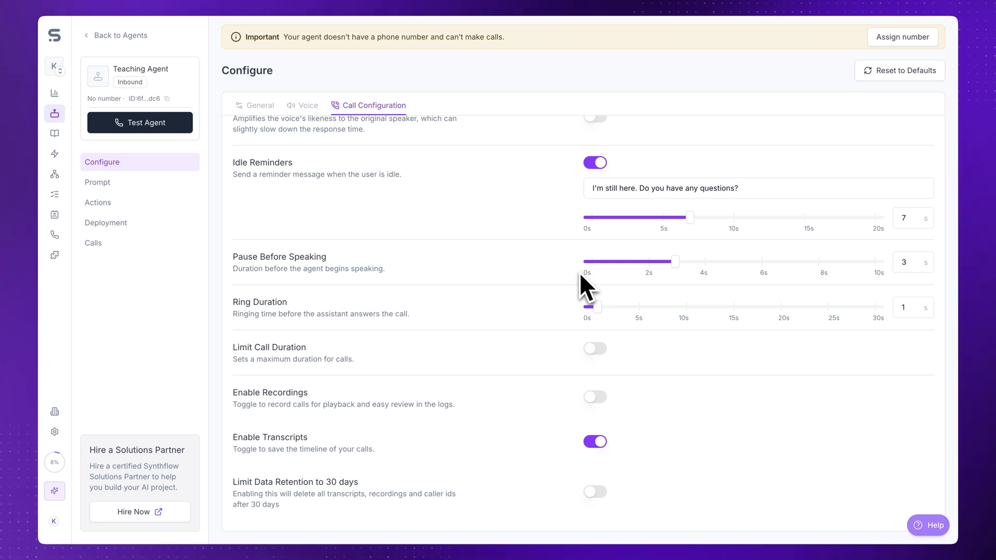
pyautogui.moveTo(676, 261); pyautogui.dragTo(616, 261)
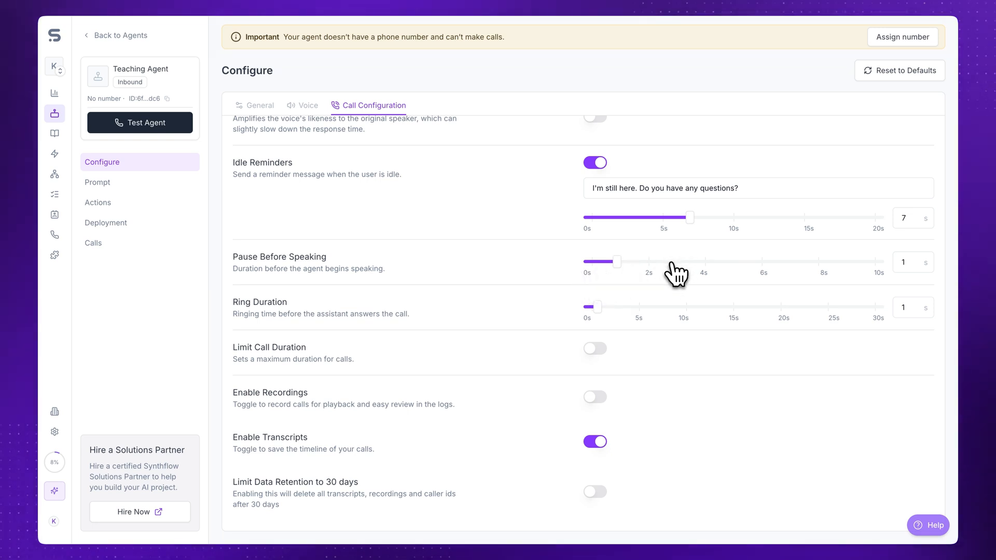
pyautogui.moveTo(614, 261); pyautogui.dragTo(673, 262)
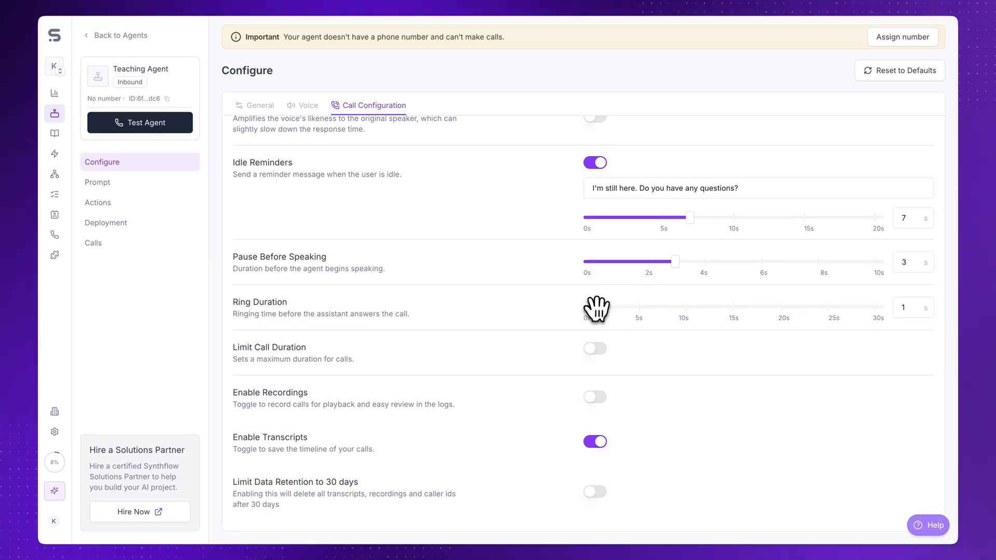
# Set the ring duration to 3 seconds
pyautogui.moveTo(589, 309); pyautogui.dragTo(626, 308)
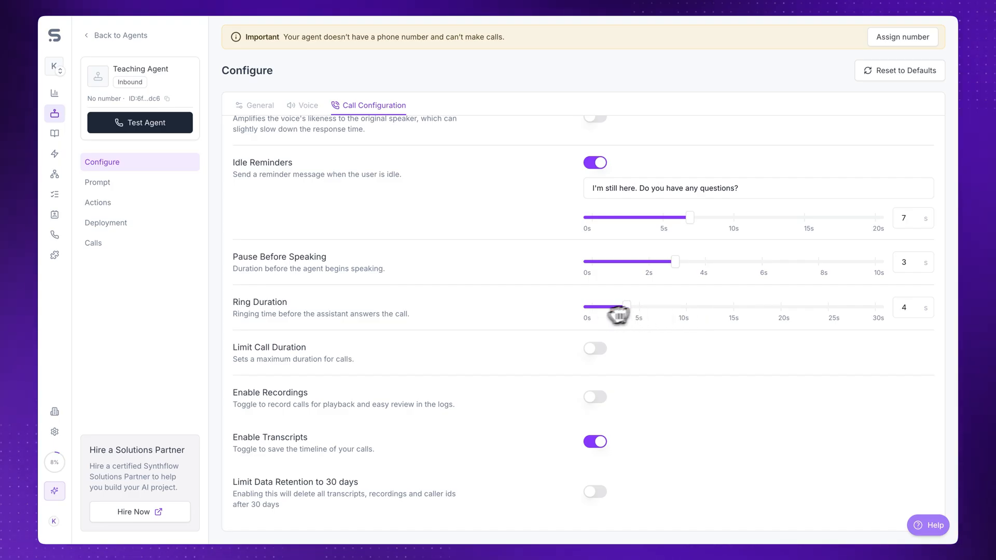
pyautogui.moveTo(626, 308); pyautogui.dragTo(617, 308)
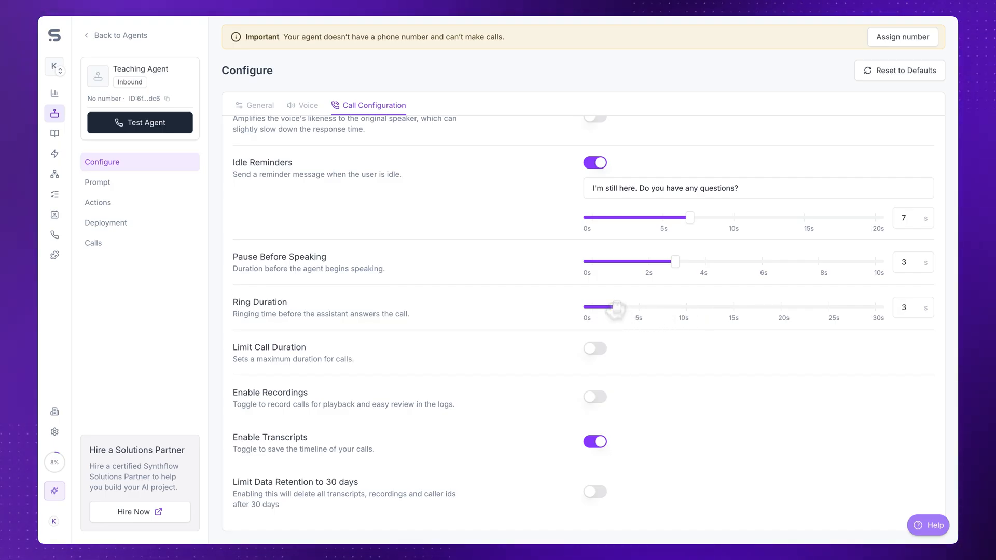
pyautogui.scroll(-3)
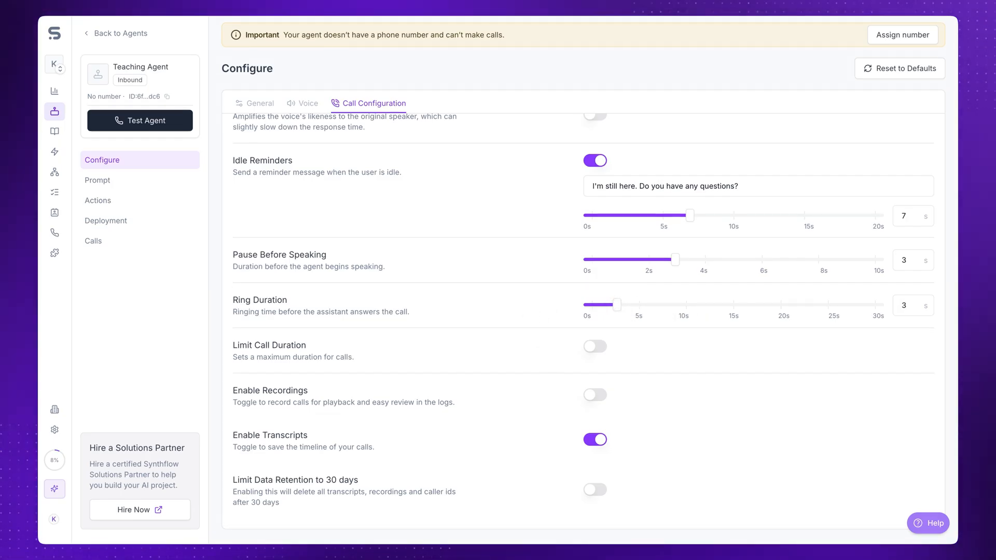
pyautogui.click(594, 345)
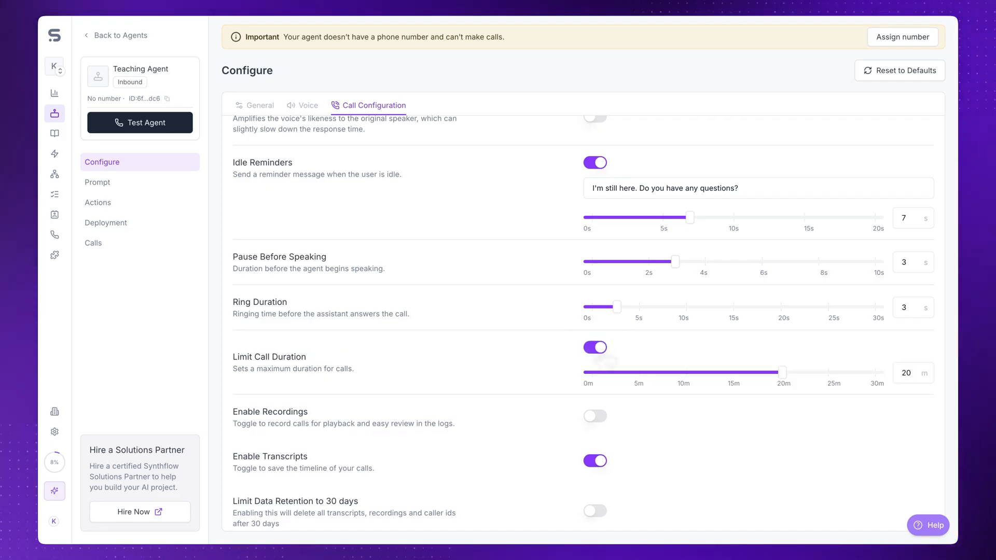
pyautogui.moveTo(781, 373); pyautogui.dragTo(685, 373)
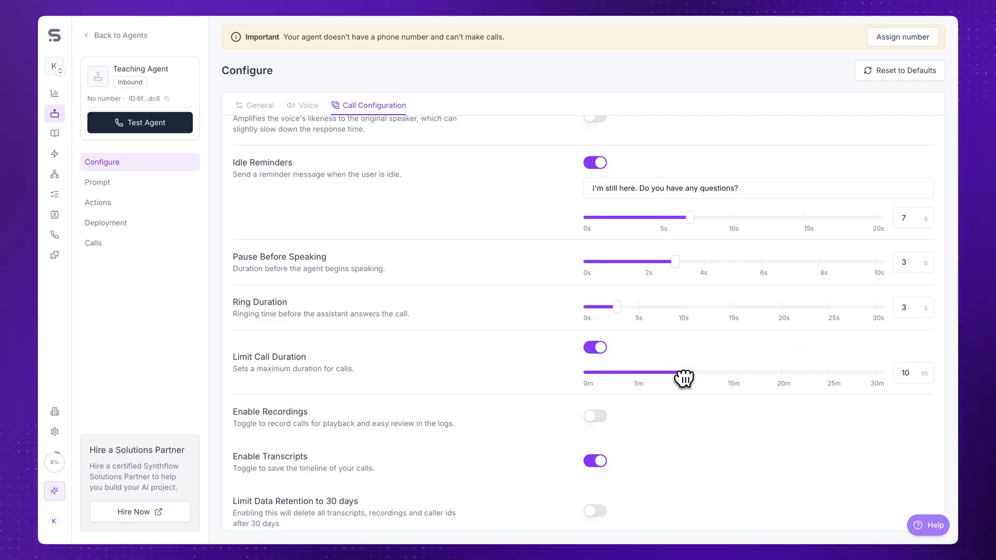
pyautogui.click(595, 348)
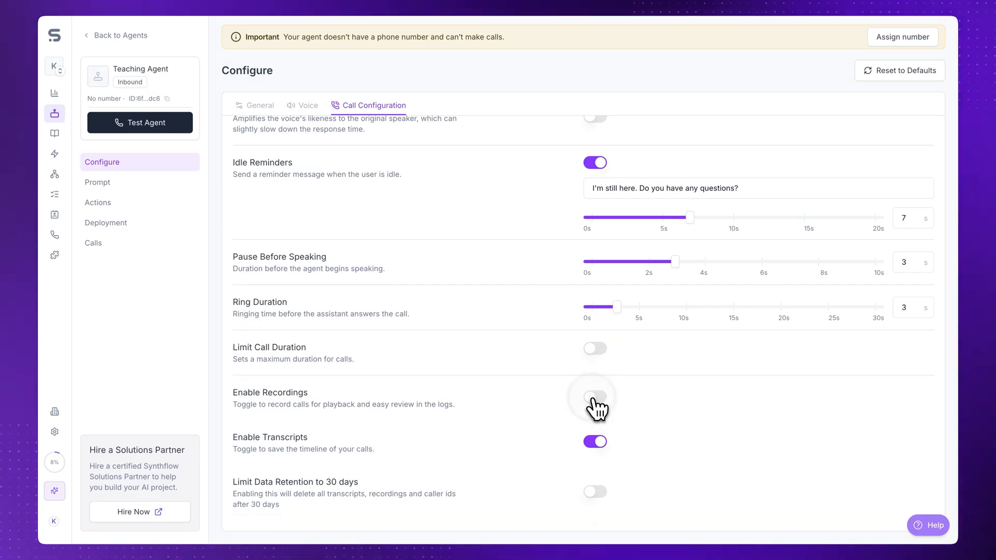
# Keep call recordings off and switch on the 30-day data retention limit
pyautogui.click(595, 396)
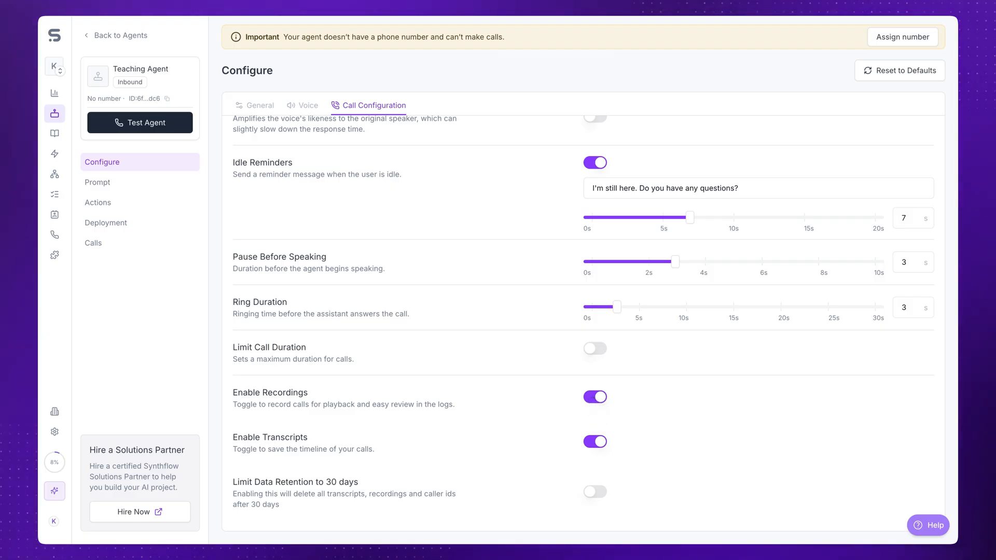
pyautogui.click(594, 396)
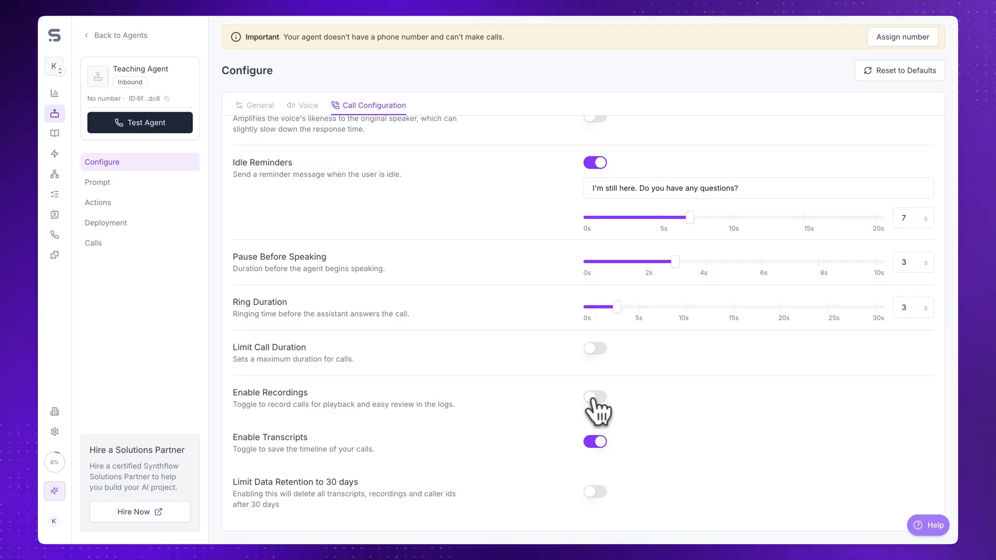
pyautogui.click(594, 441)
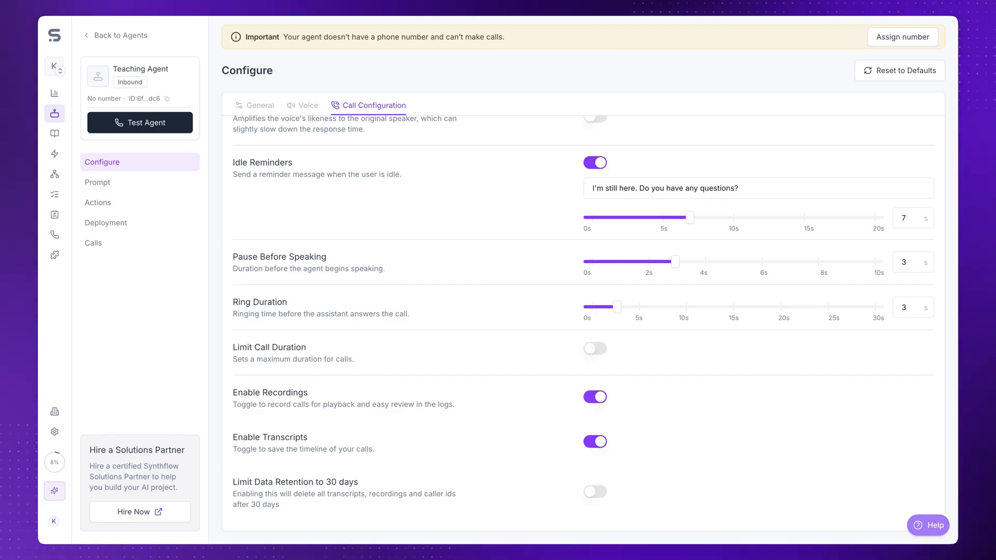
pyautogui.click(594, 491)
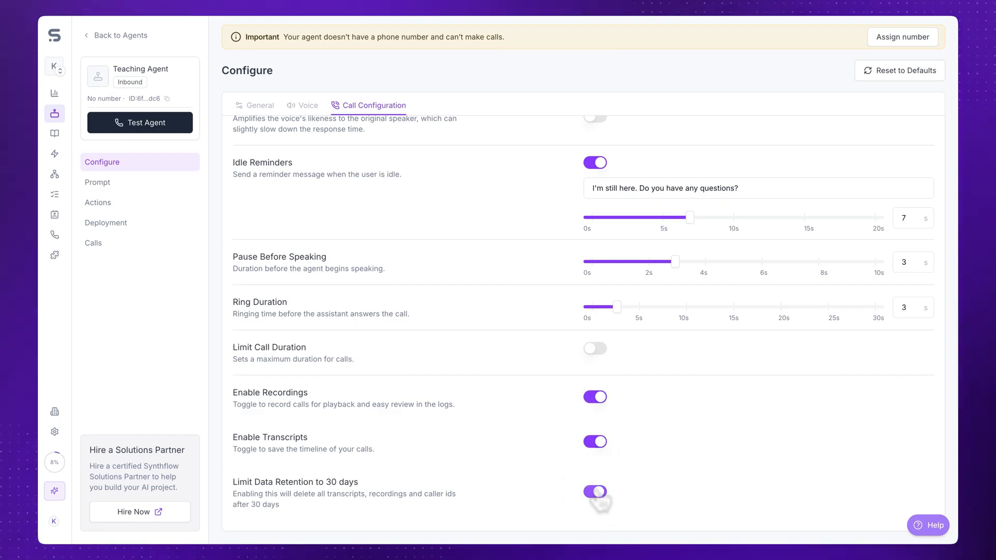
pyautogui.click(594, 491)
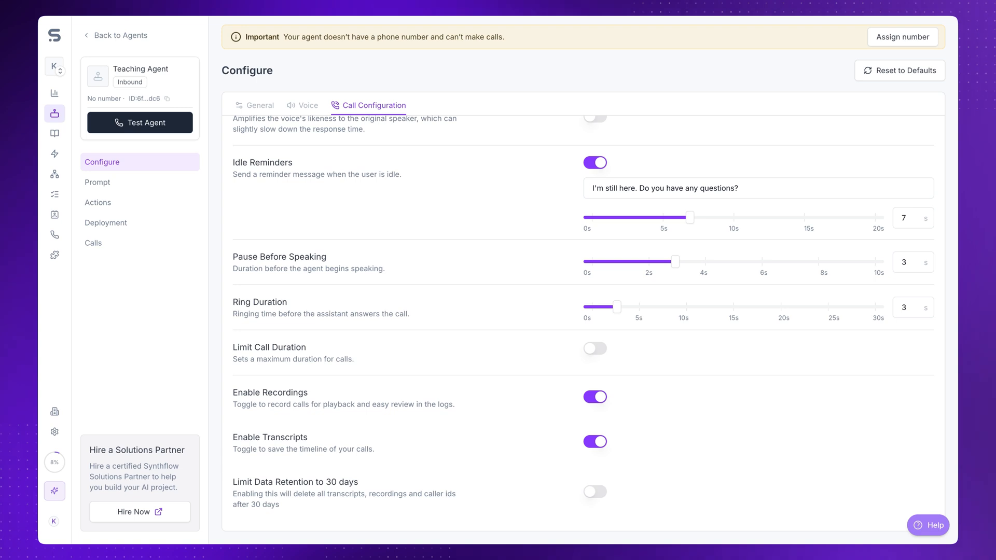
pyautogui.click(594, 396)
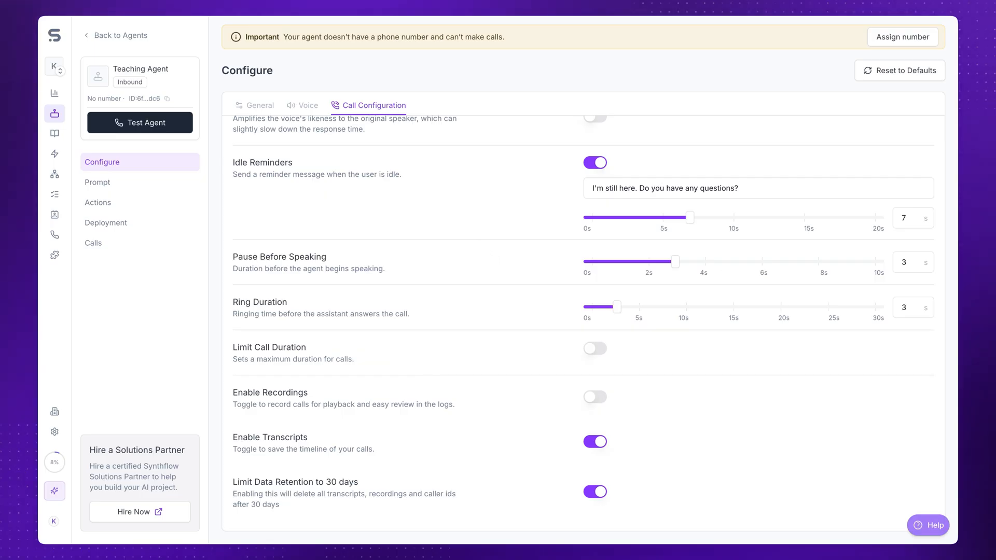
pyautogui.moveTo(520, 61)
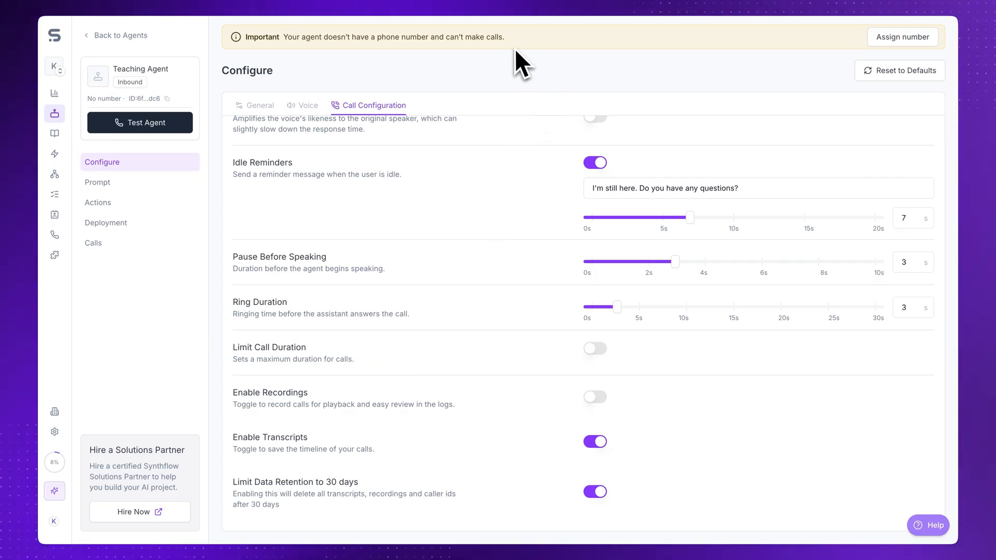